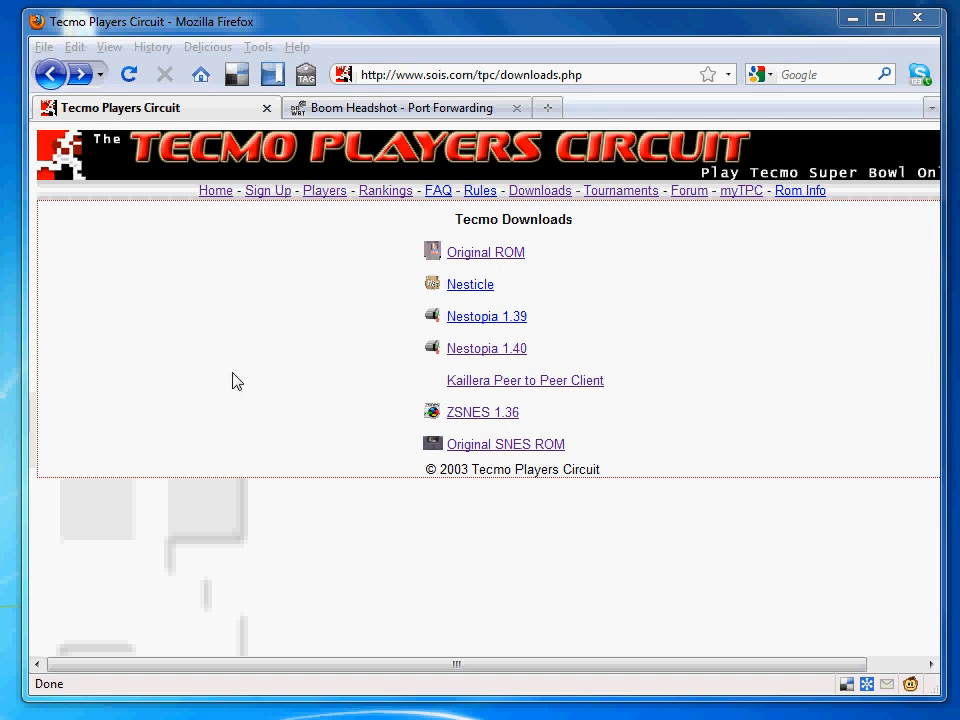
{"action": "mouse_move", "coordinate": [240, 398]}
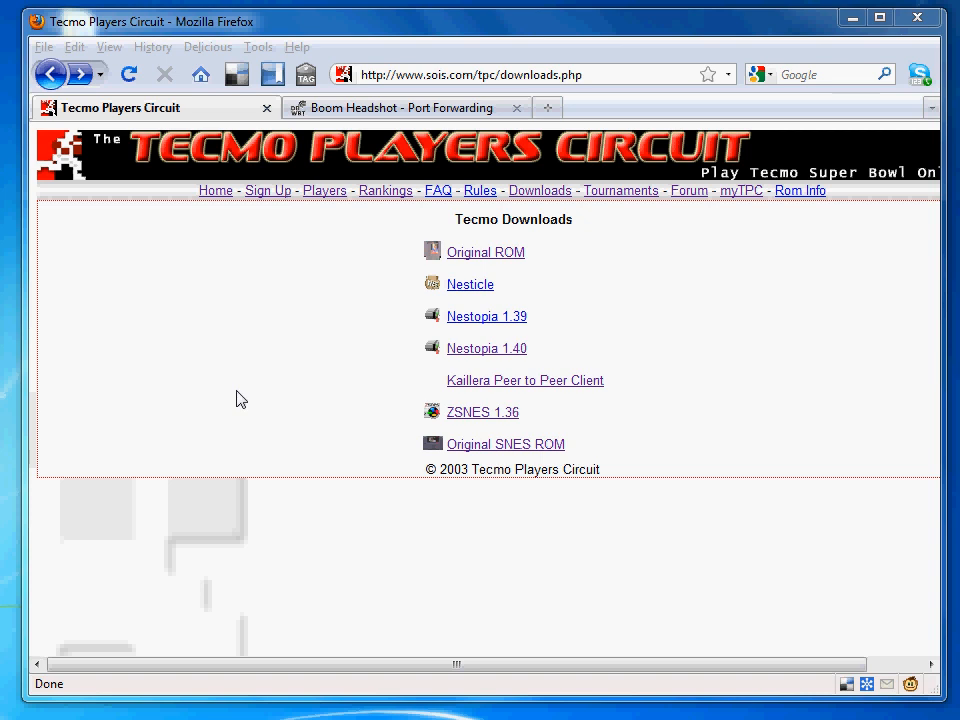
{"action": "mouse_move", "coordinate": [320, 410]}
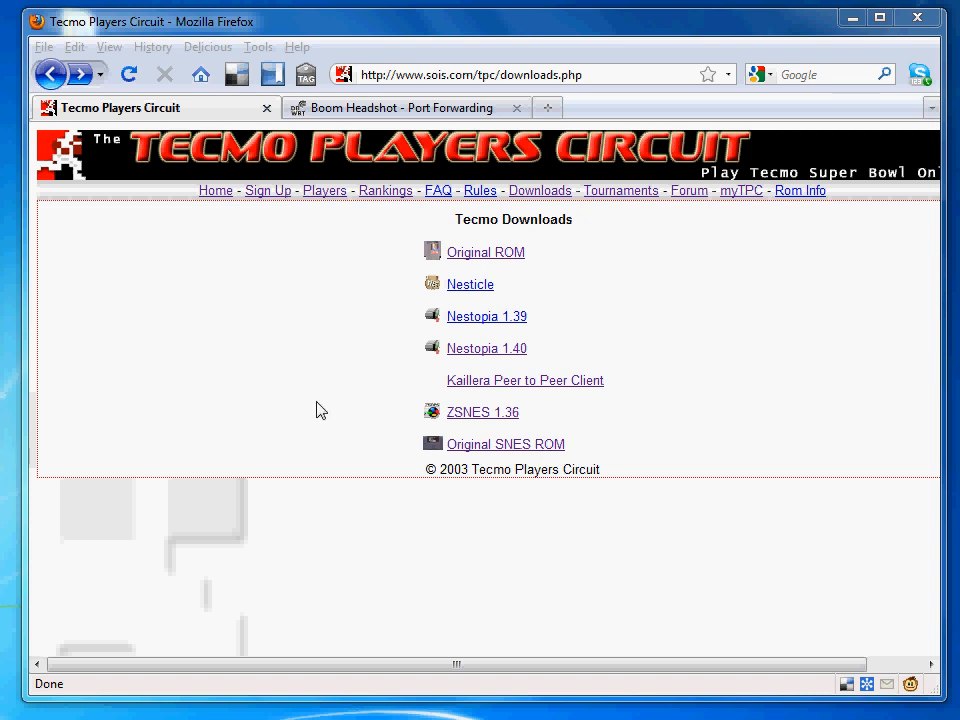
{"action": "mouse_move", "coordinate": [235, 410]}
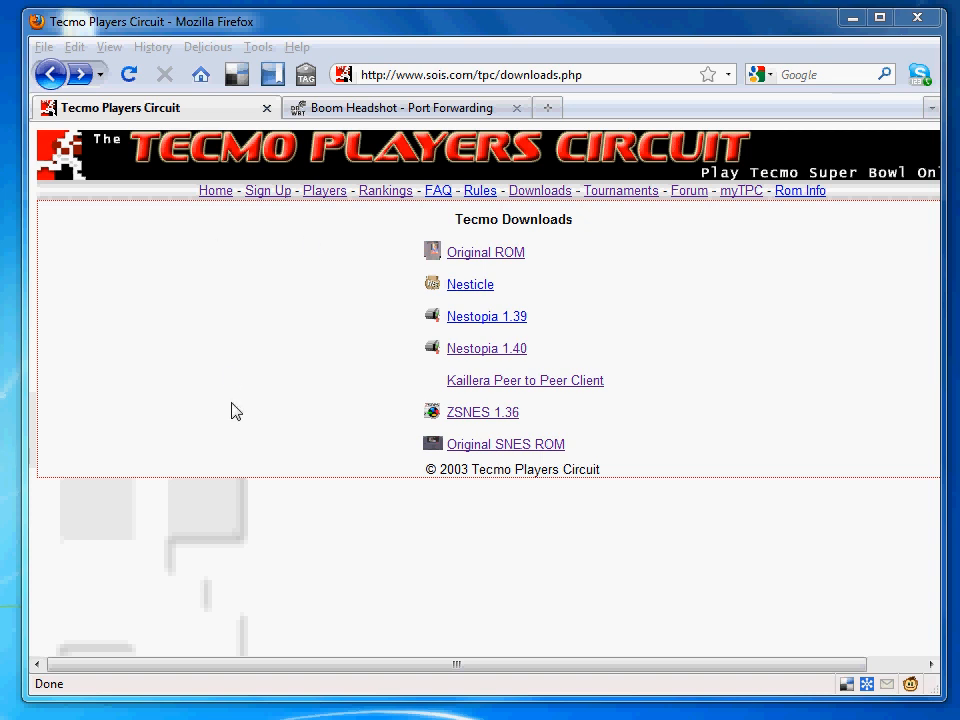
{"action": "mouse_move", "coordinate": [483, 273]}
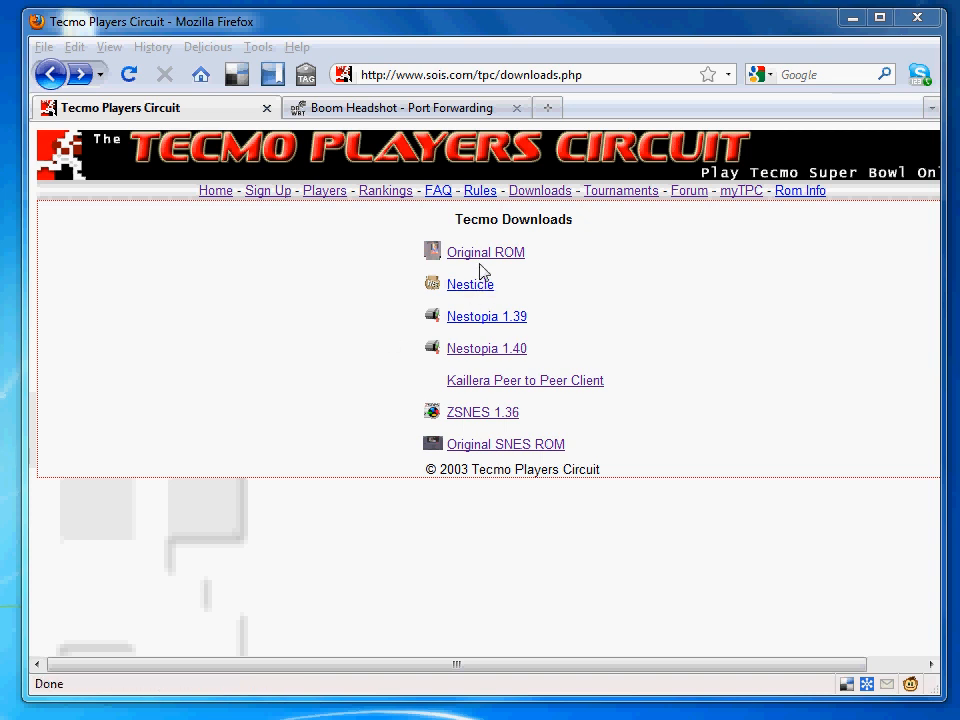
{"action": "mouse_move", "coordinate": [538, 320]}
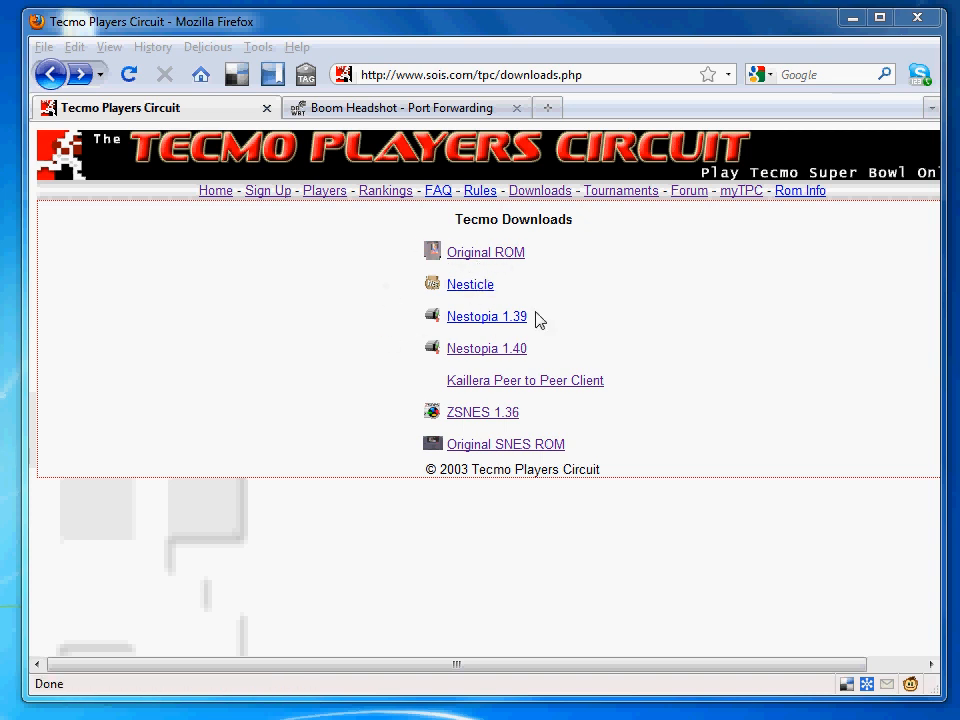
{"action": "mouse_move", "coordinate": [487, 348]}
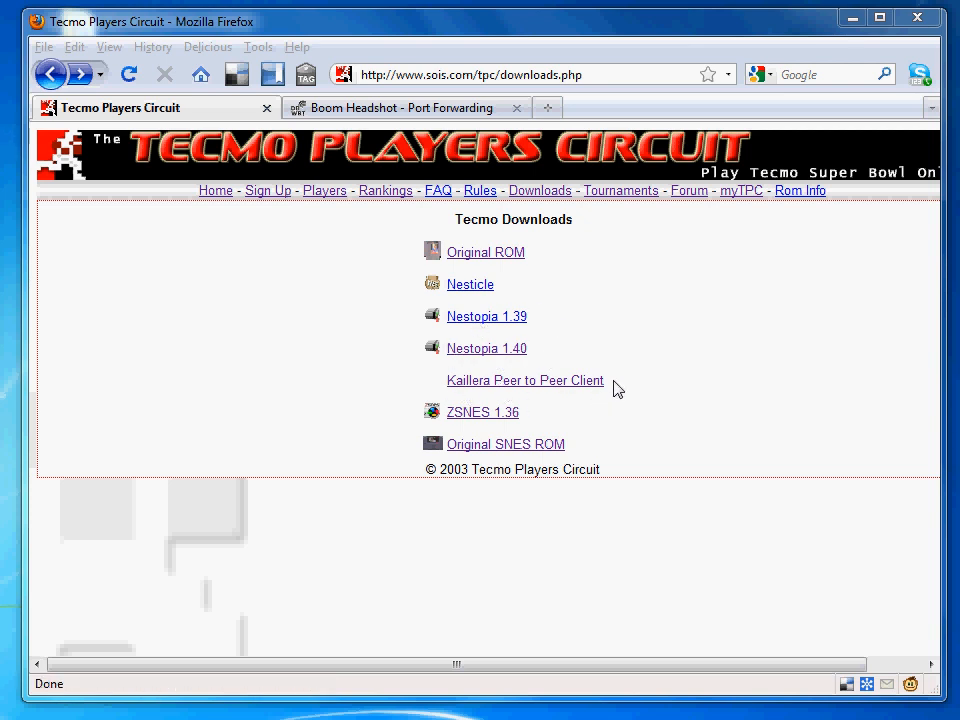
{"action": "mouse_move", "coordinate": [487, 348]}
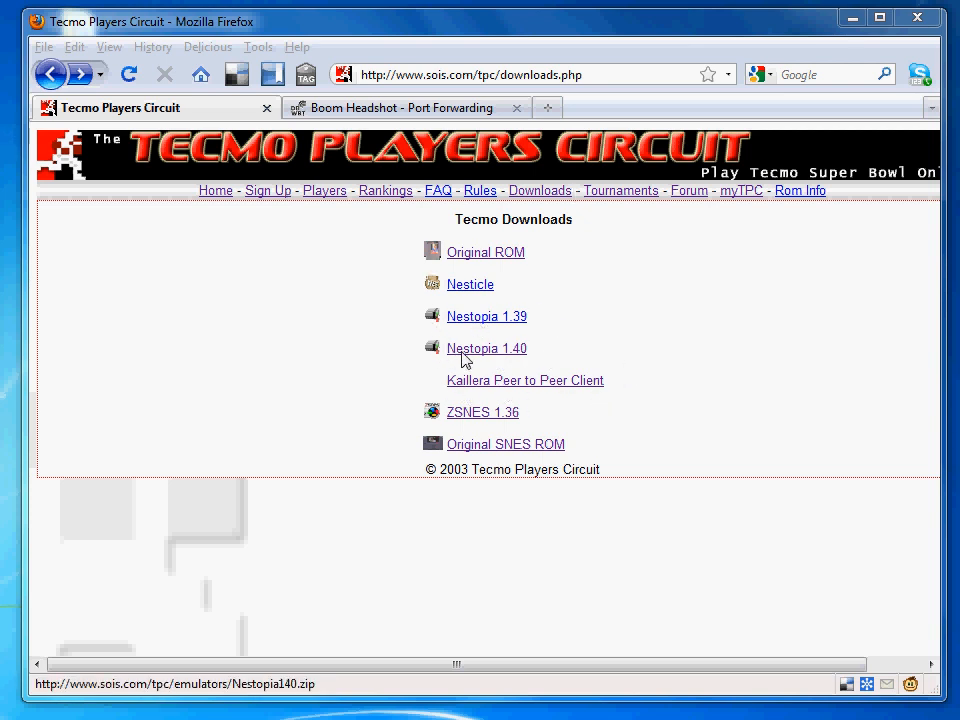
{"action": "mouse_move", "coordinate": [521, 360]}
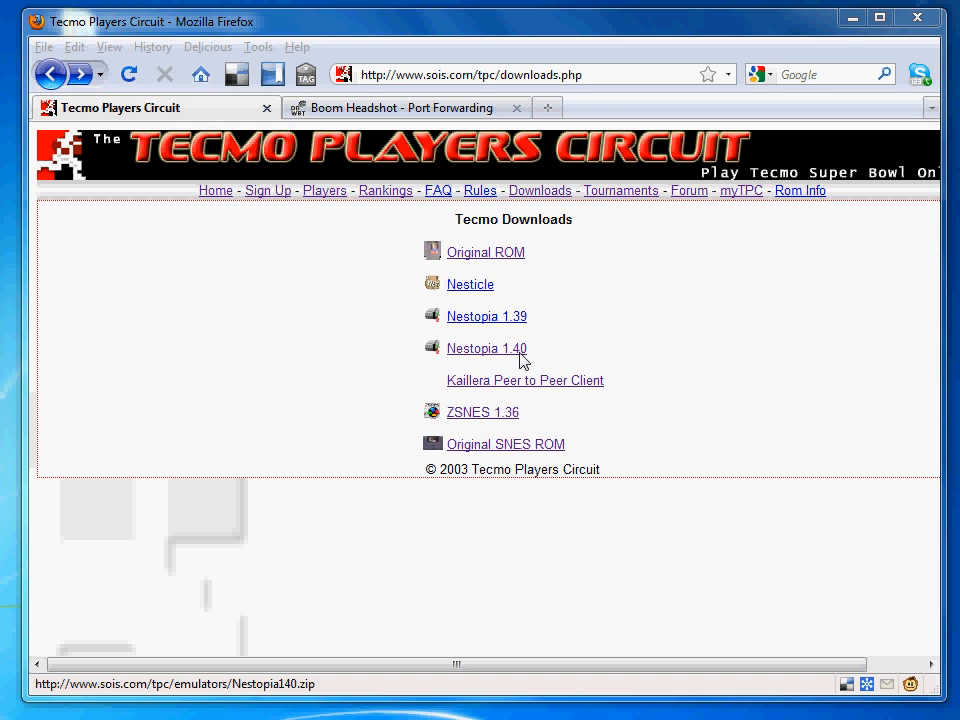
Show Firefox's downloads (tpc_original.nes, Kaillera client, Nestopia140.zip) and open the Nestopia140 folder
{"action": "left_click", "coordinate": [258, 47]}
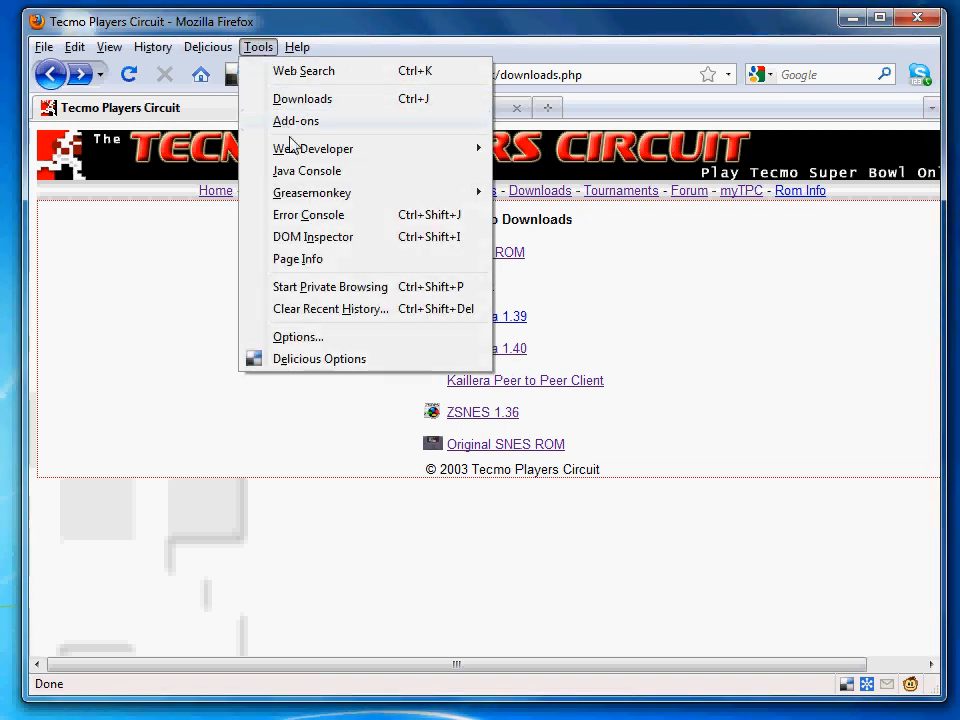
{"action": "left_click", "coordinate": [302, 98]}
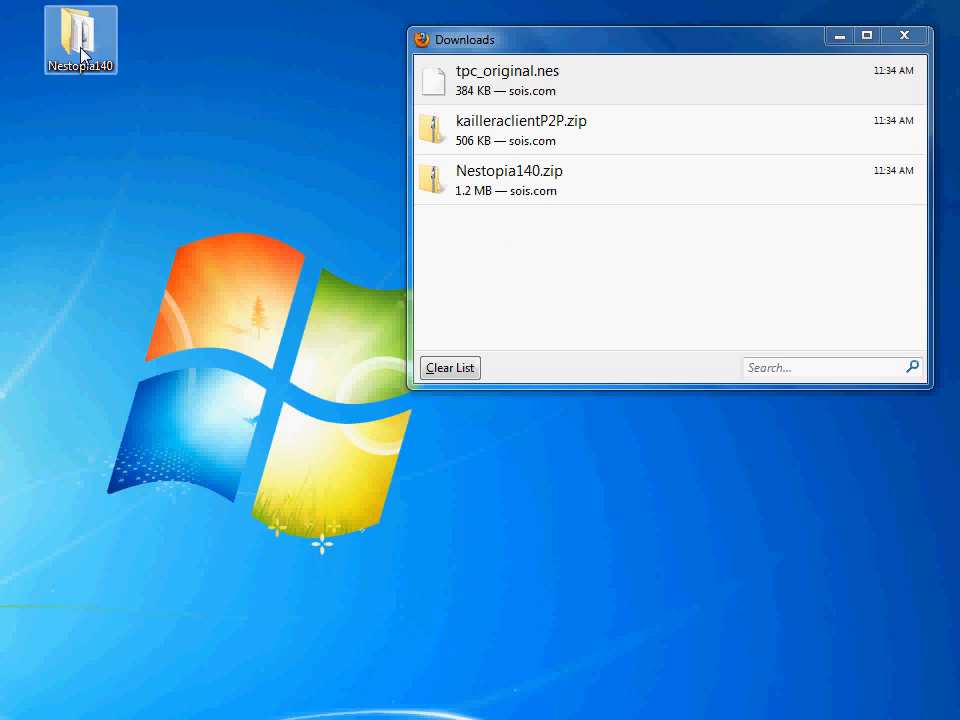
{"action": "left_click", "coordinate": [509, 180]}
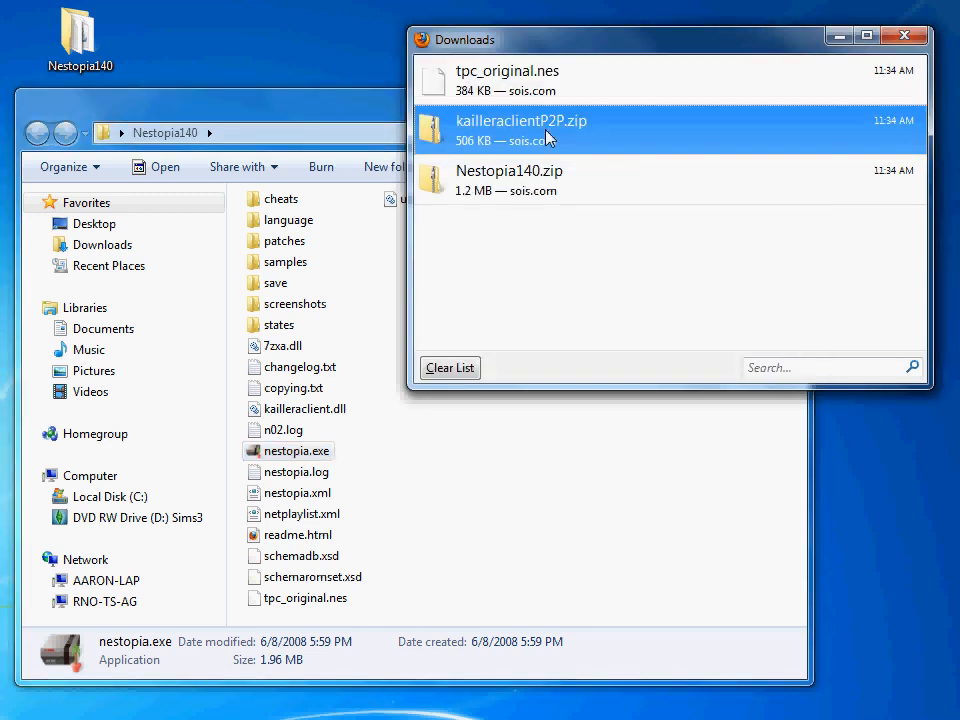
{"action": "double_click", "coordinate": [521, 130]}
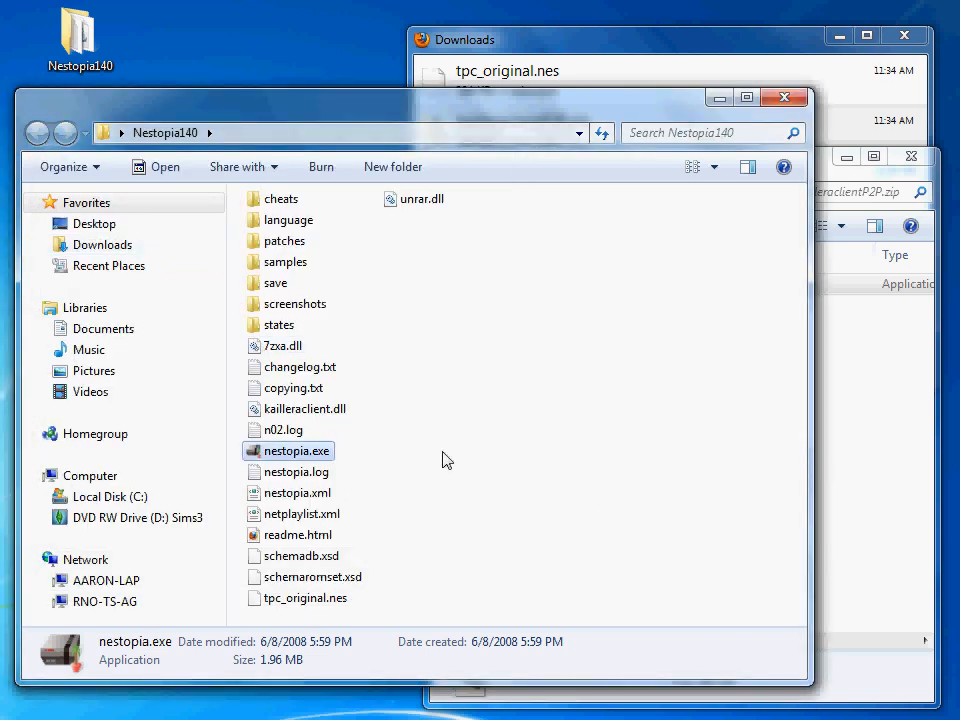
{"action": "mouse_move", "coordinate": [482, 418]}
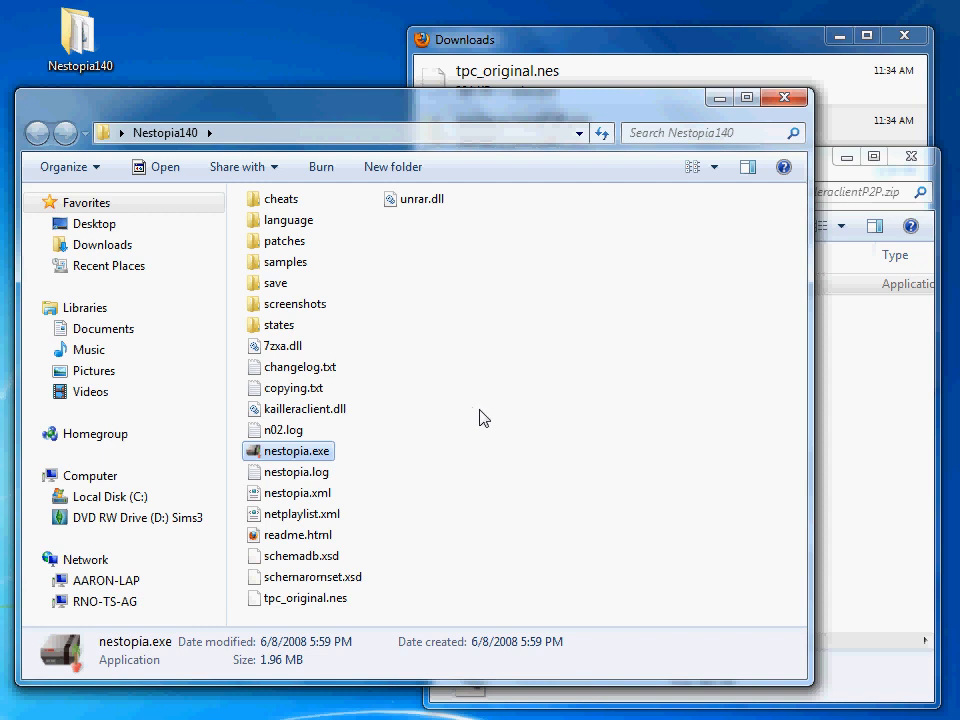
{"action": "mouse_move", "coordinate": [503, 487]}
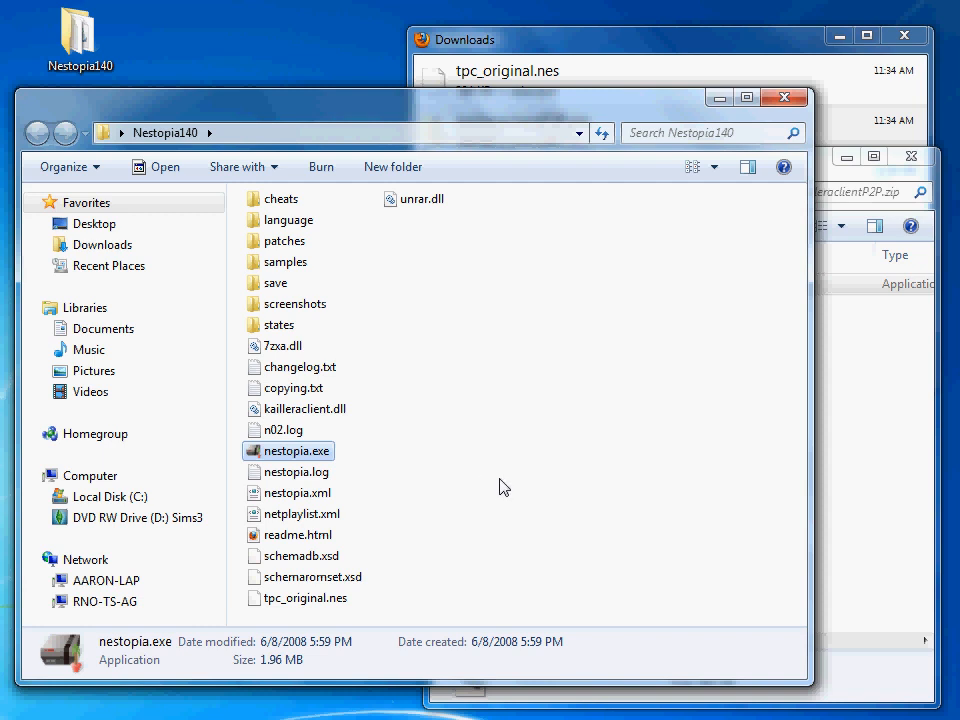
{"action": "mouse_move", "coordinate": [582, 398]}
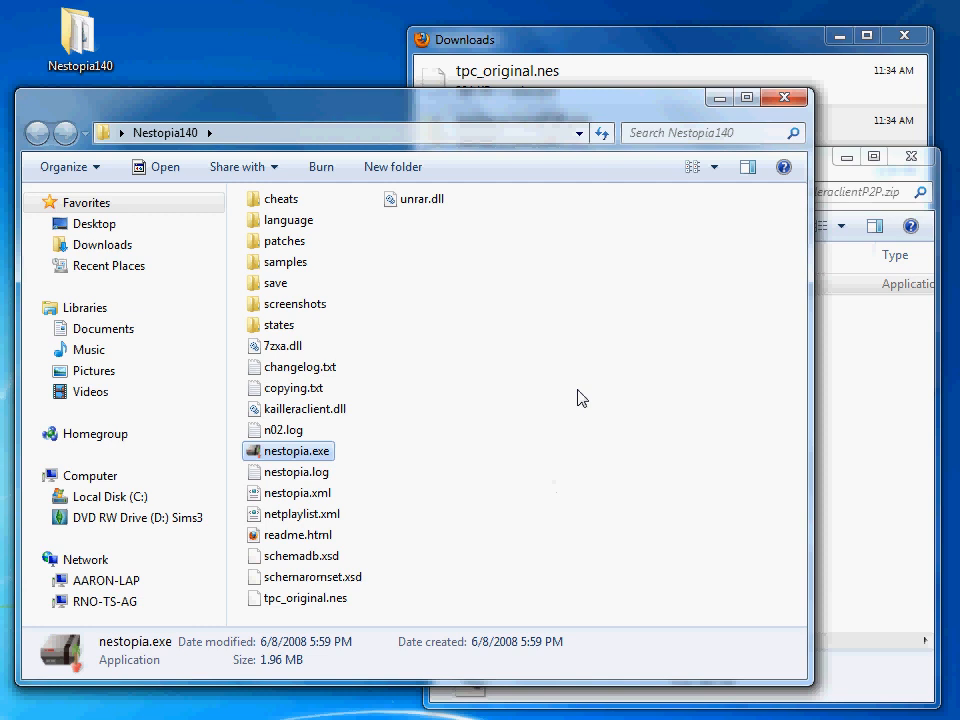
{"action": "mouse_move", "coordinate": [422, 438]}
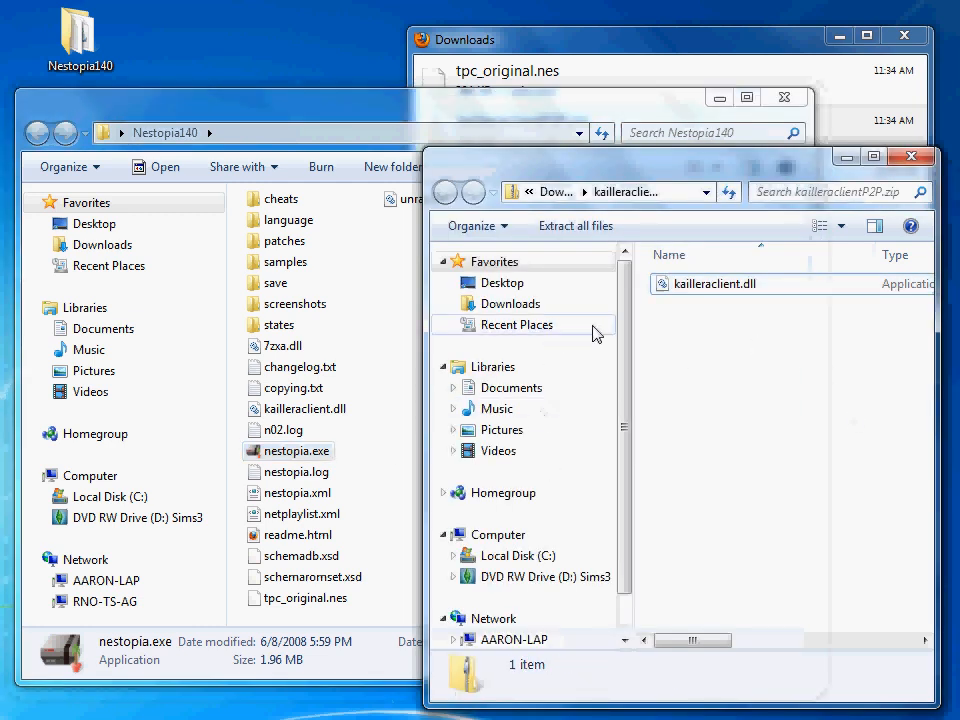
{"action": "mouse_move", "coordinate": [900, 188]}
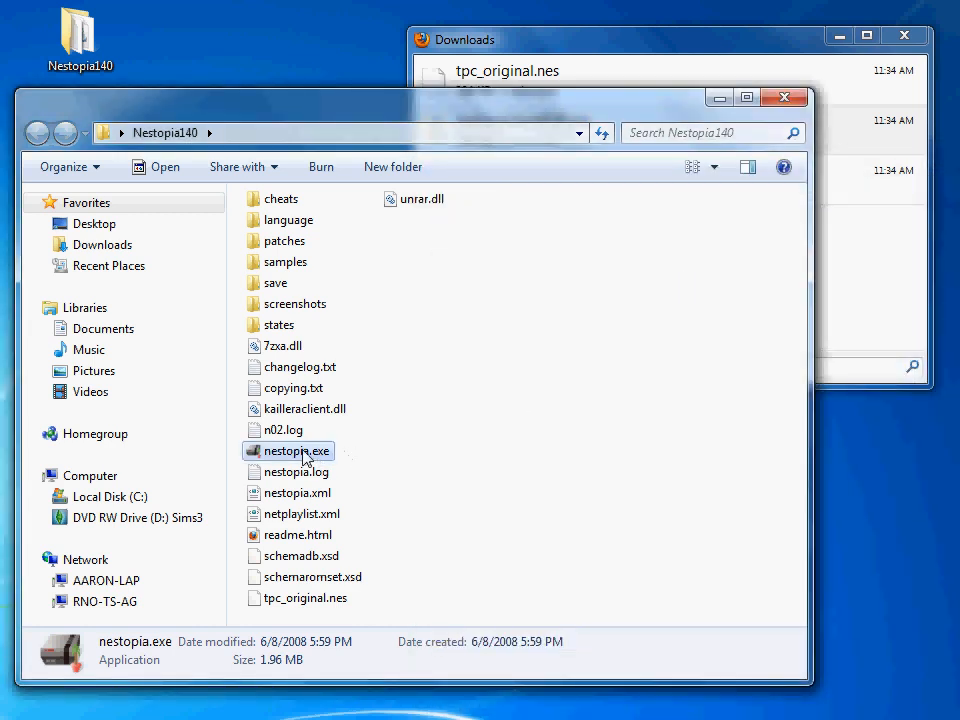
Launch nestopia.exe and open the Options > Paths settings dialog
{"action": "double_click", "coordinate": [294, 450]}
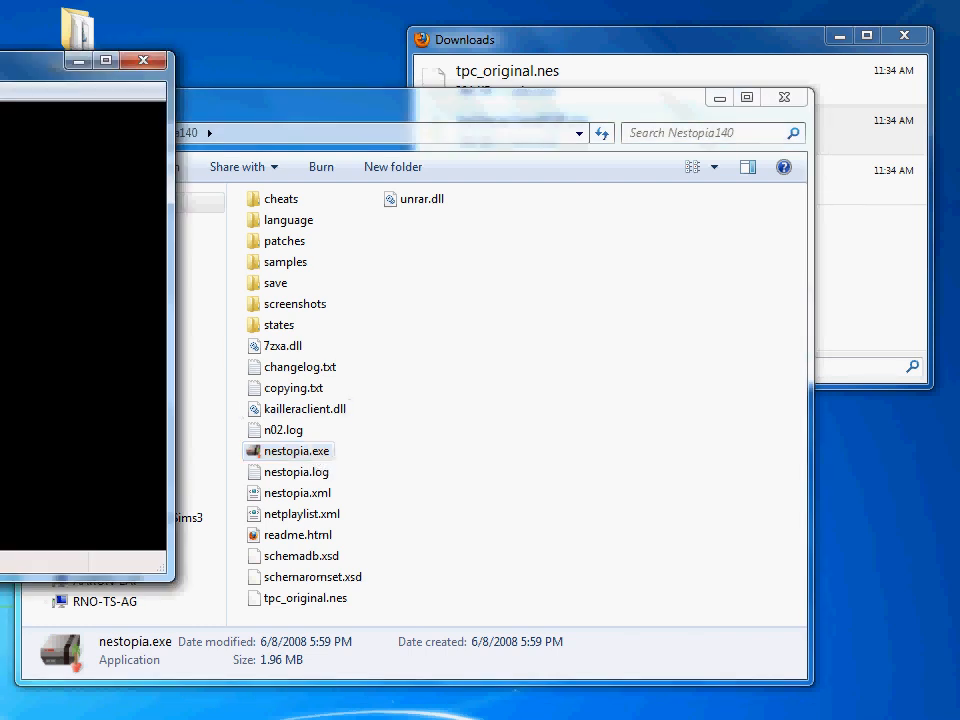
{"action": "double_click", "coordinate": [294, 450]}
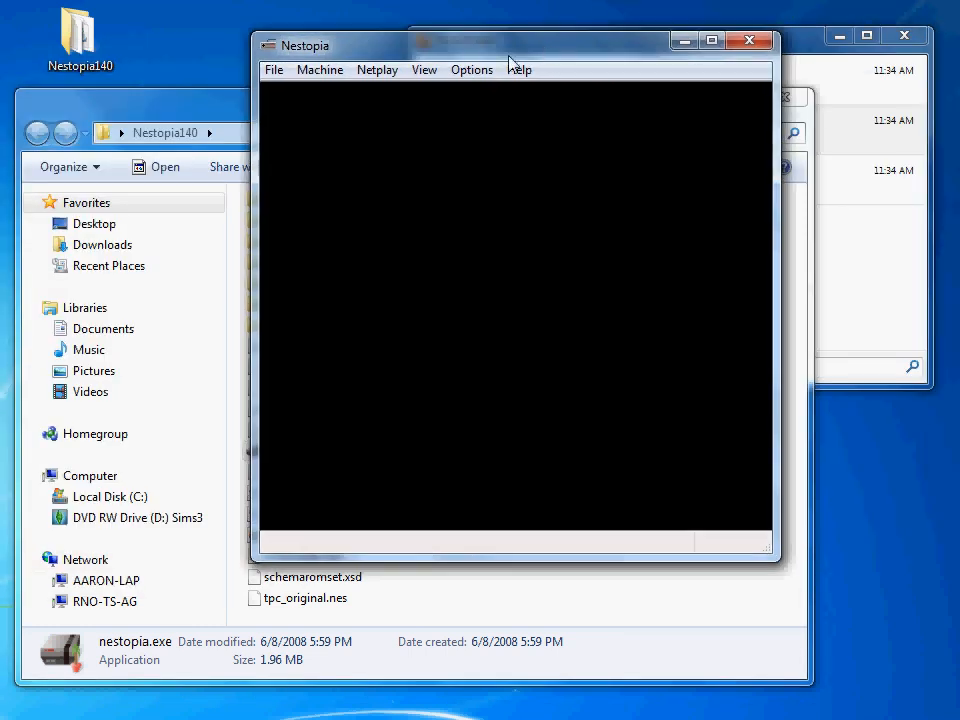
{"action": "left_click", "coordinate": [471, 69]}
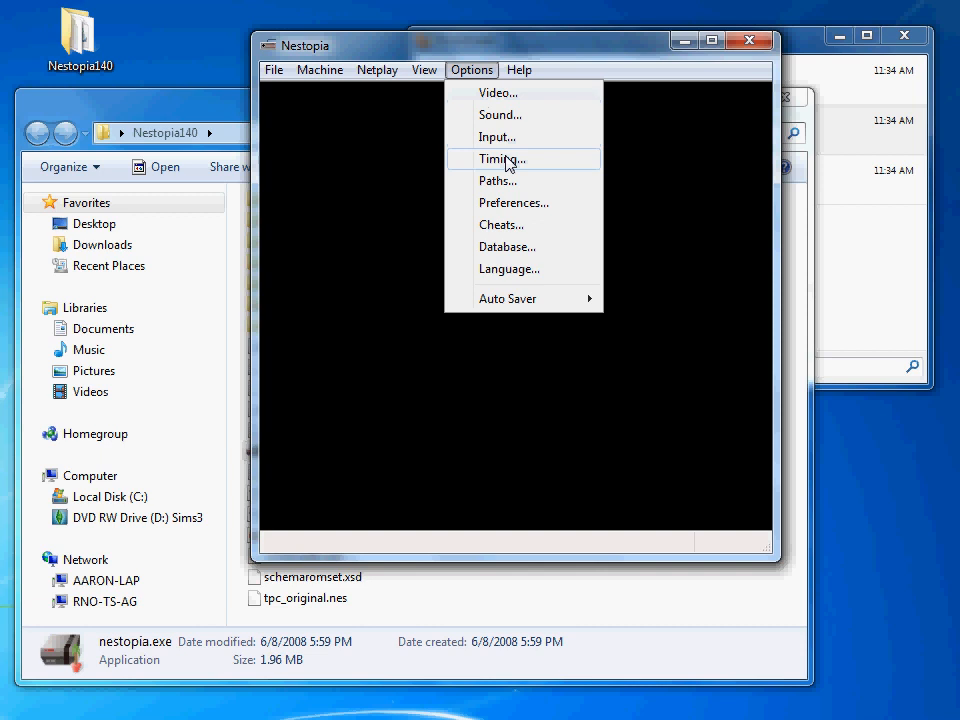
{"action": "mouse_move", "coordinate": [527, 212]}
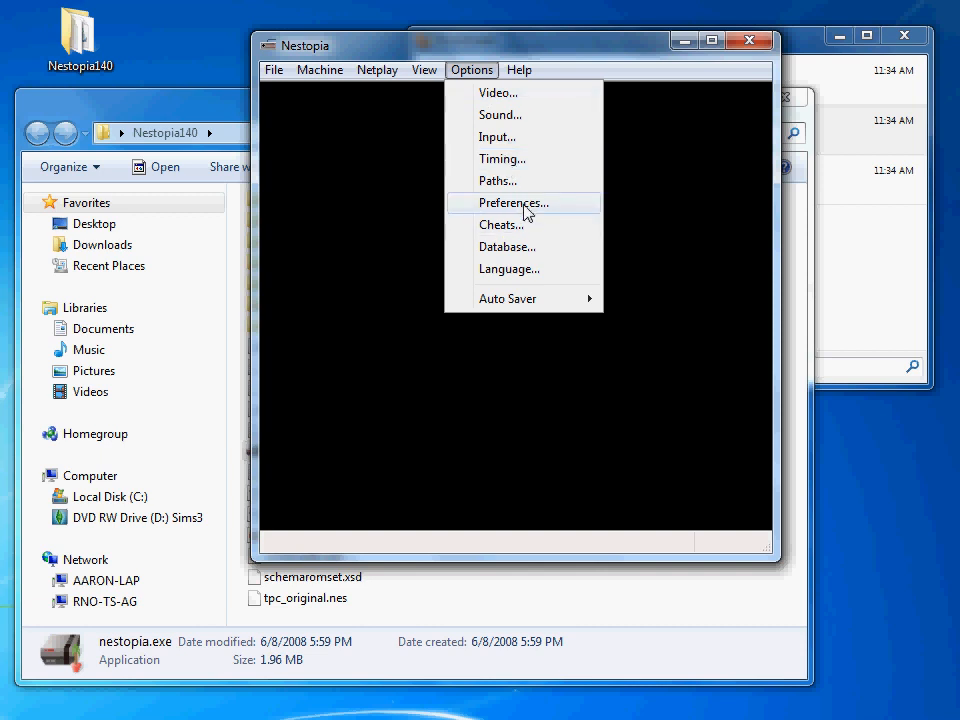
{"action": "left_click", "coordinate": [497, 181]}
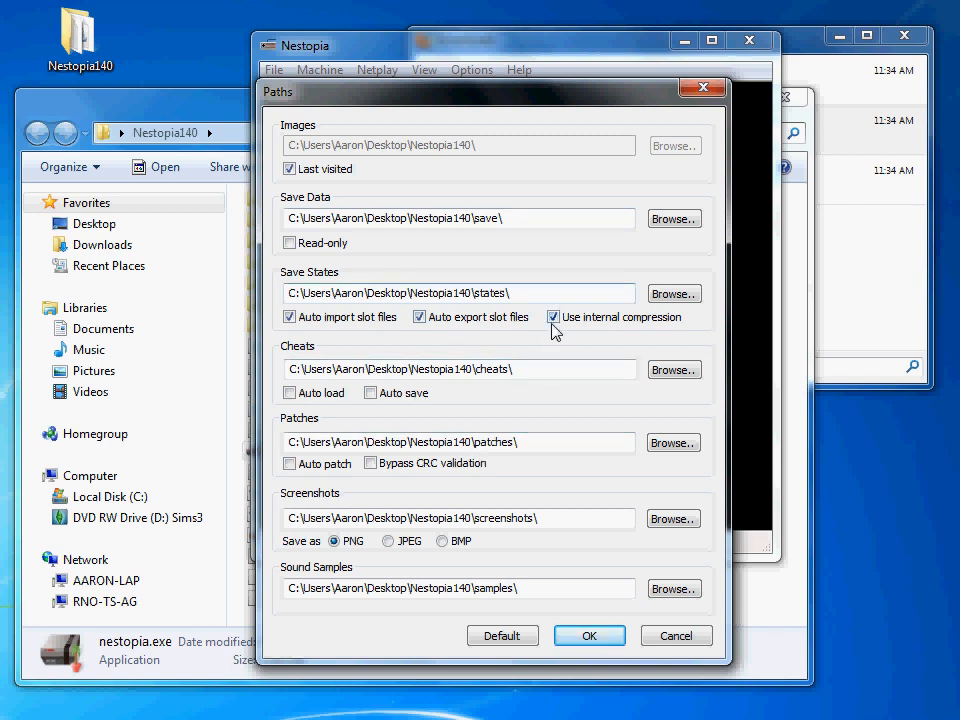
Uncheck internal state compression, set Save Data to read-only, and apply with OK
{"action": "left_click", "coordinate": [553, 317]}
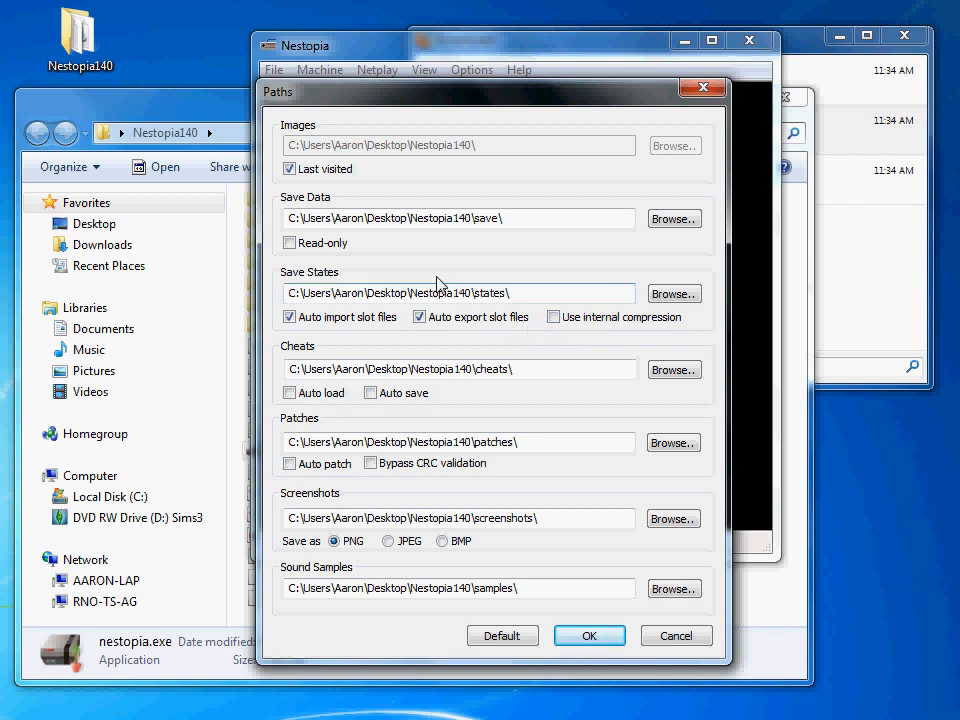
{"action": "mouse_move", "coordinate": [310, 188]}
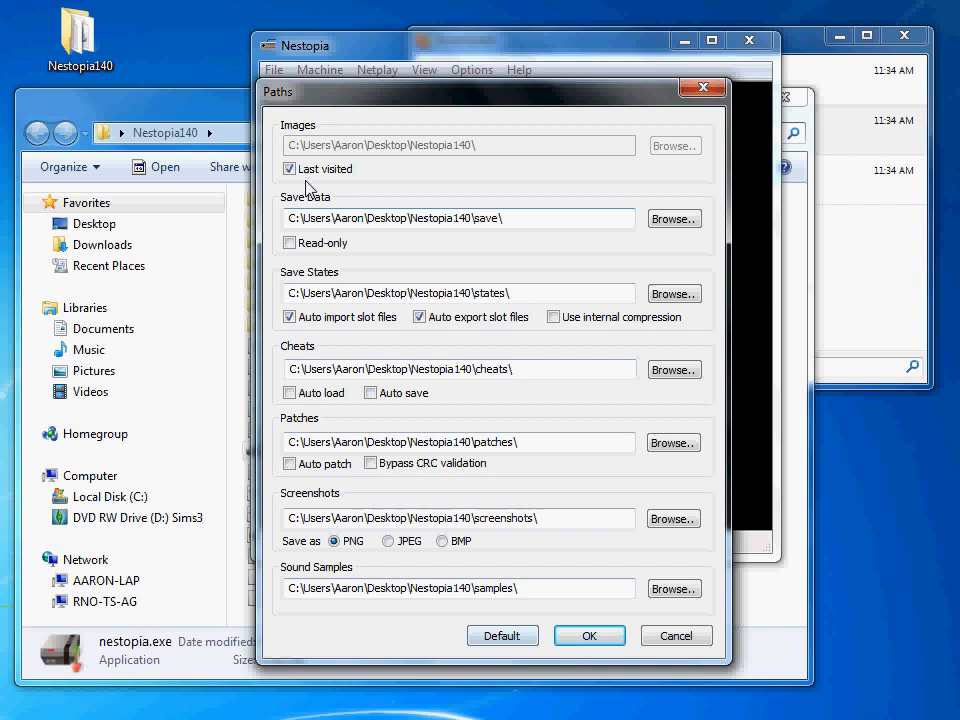
{"action": "left_click", "coordinate": [289, 243]}
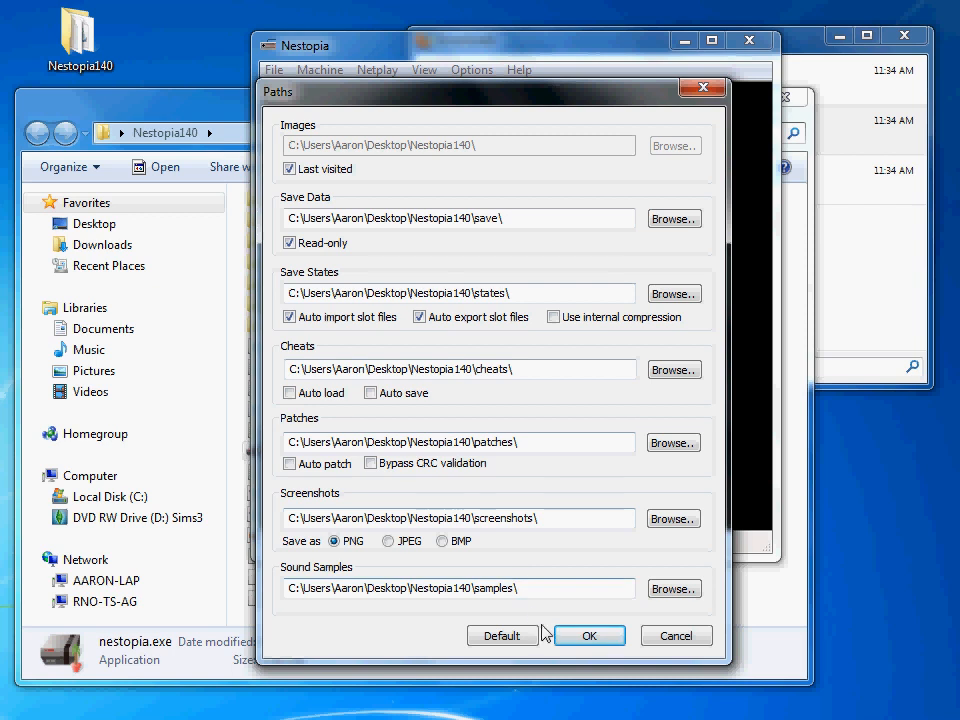
{"action": "mouse_move", "coordinate": [425, 442]}
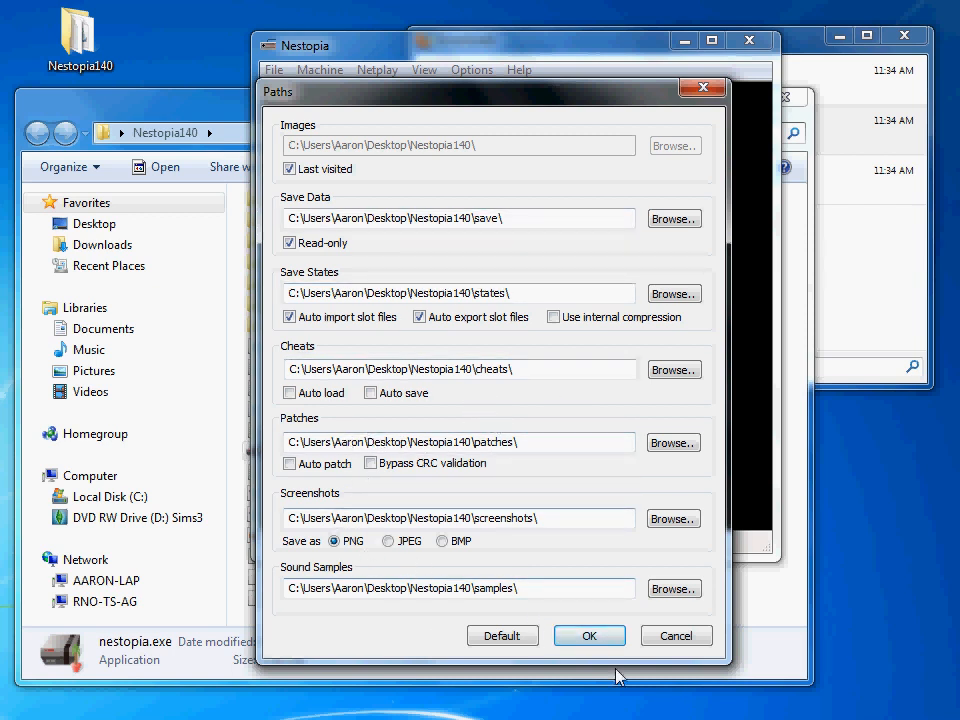
{"action": "left_click", "coordinate": [589, 635]}
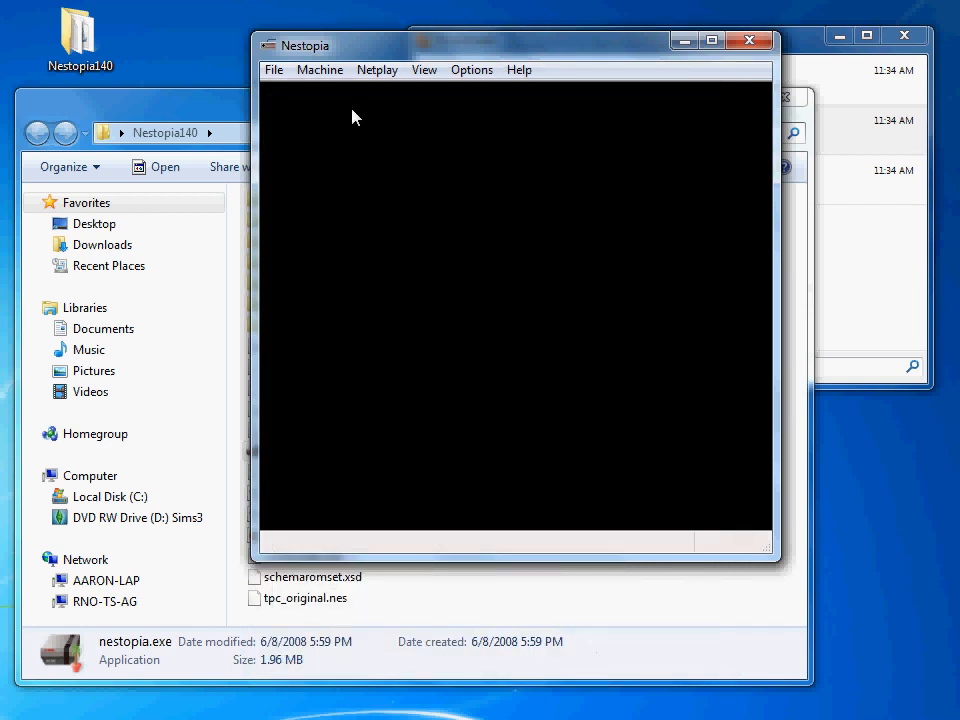
{"action": "mouse_move", "coordinate": [377, 69]}
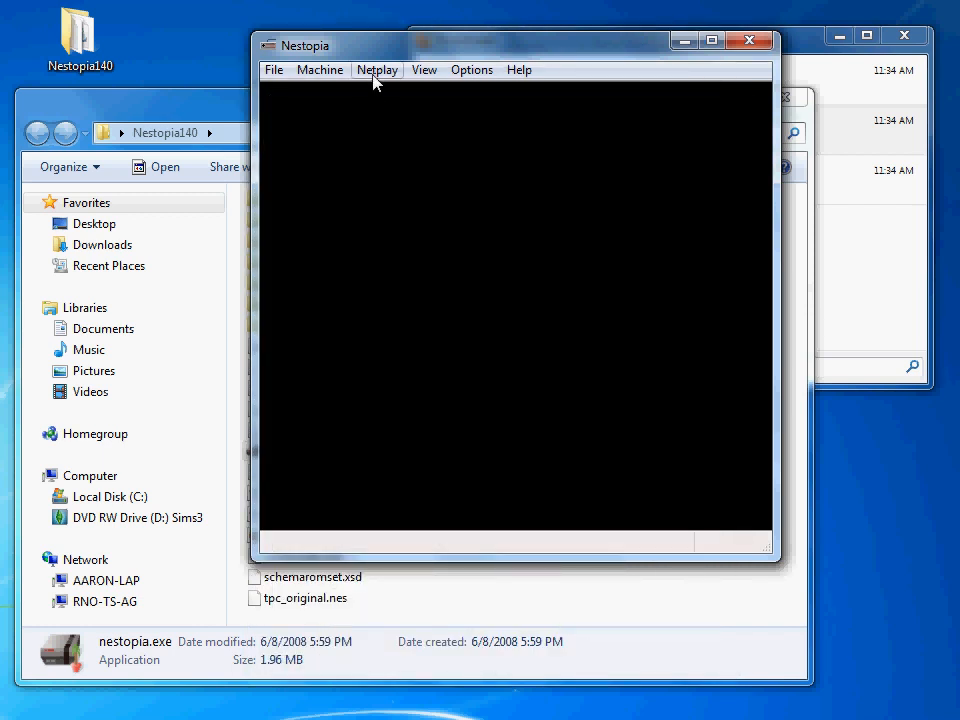
Open Netplay > Connect, confirm tpc_original.nes in the Game List, and launch
{"action": "left_click", "coordinate": [378, 69]}
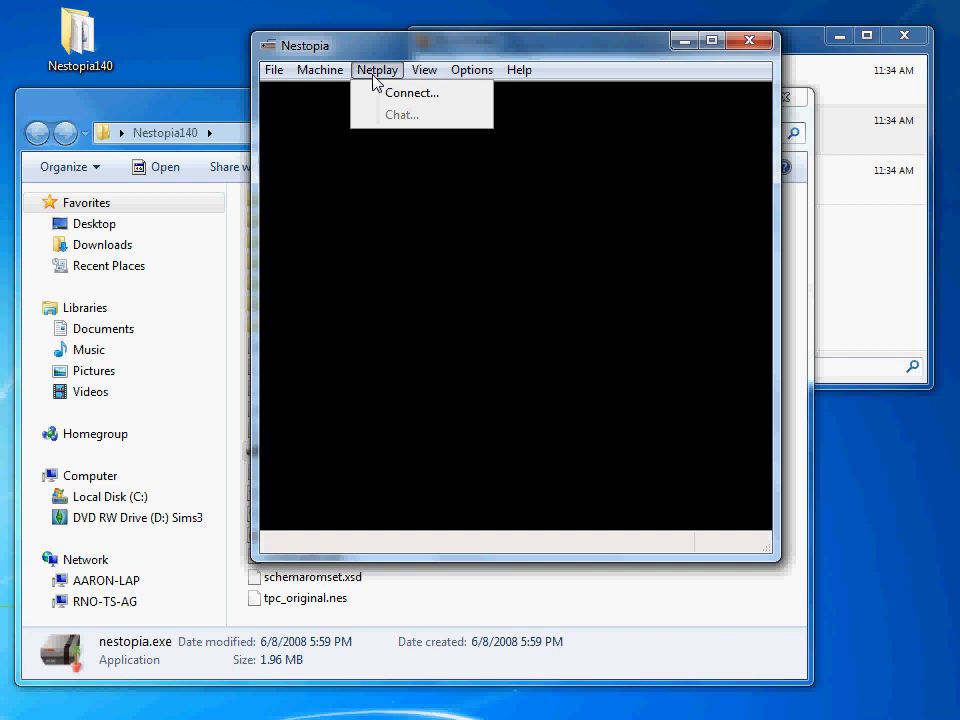
{"action": "mouse_move", "coordinate": [394, 97]}
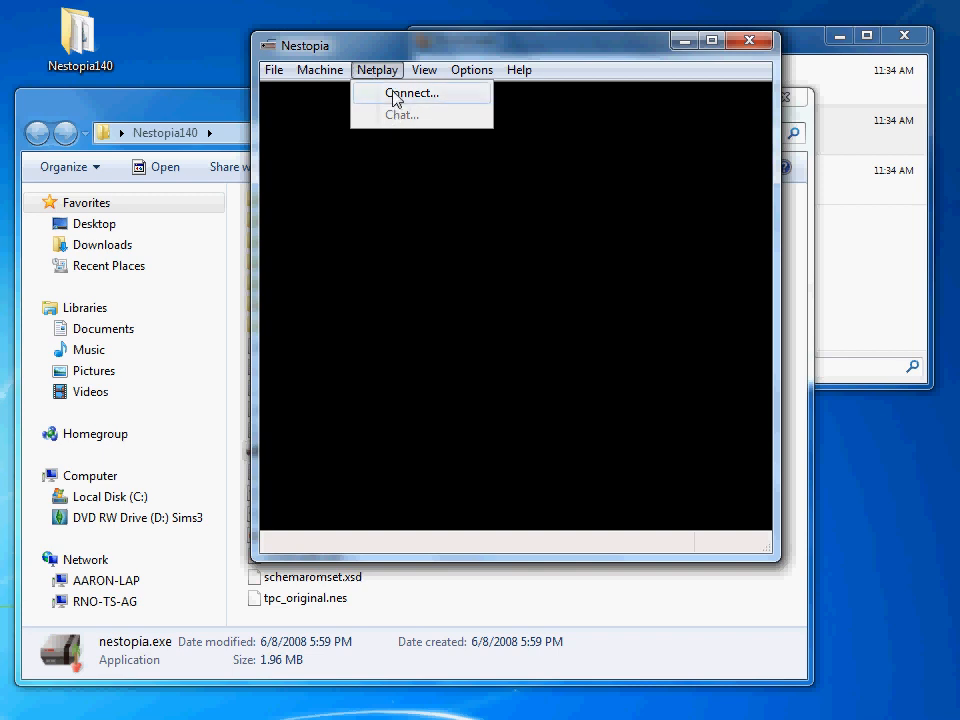
{"action": "left_click", "coordinate": [411, 92]}
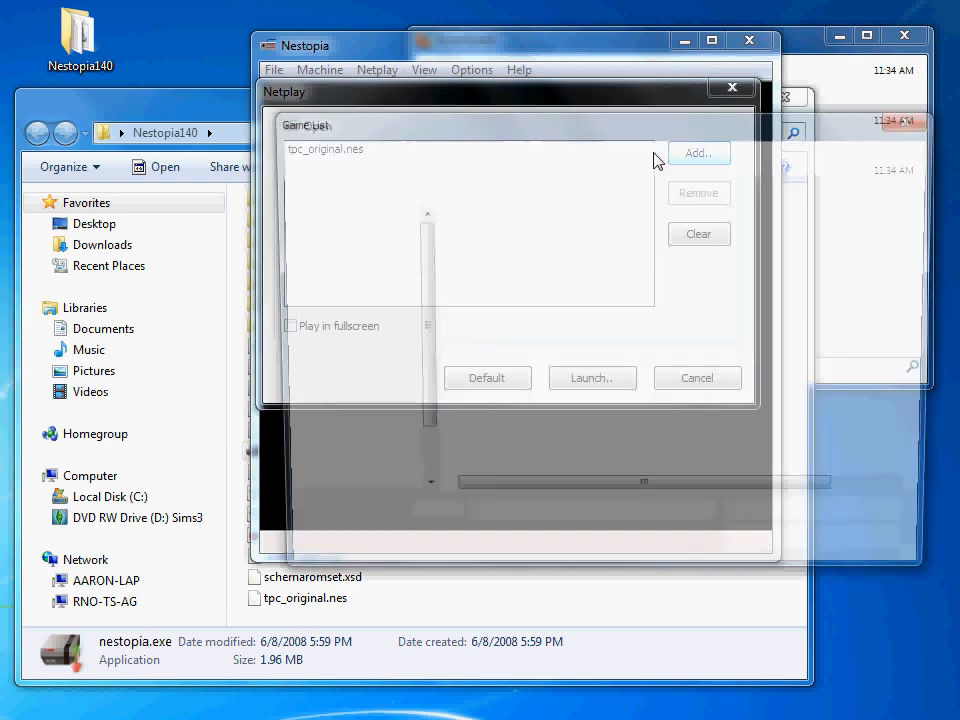
{"action": "left_click", "coordinate": [697, 152]}
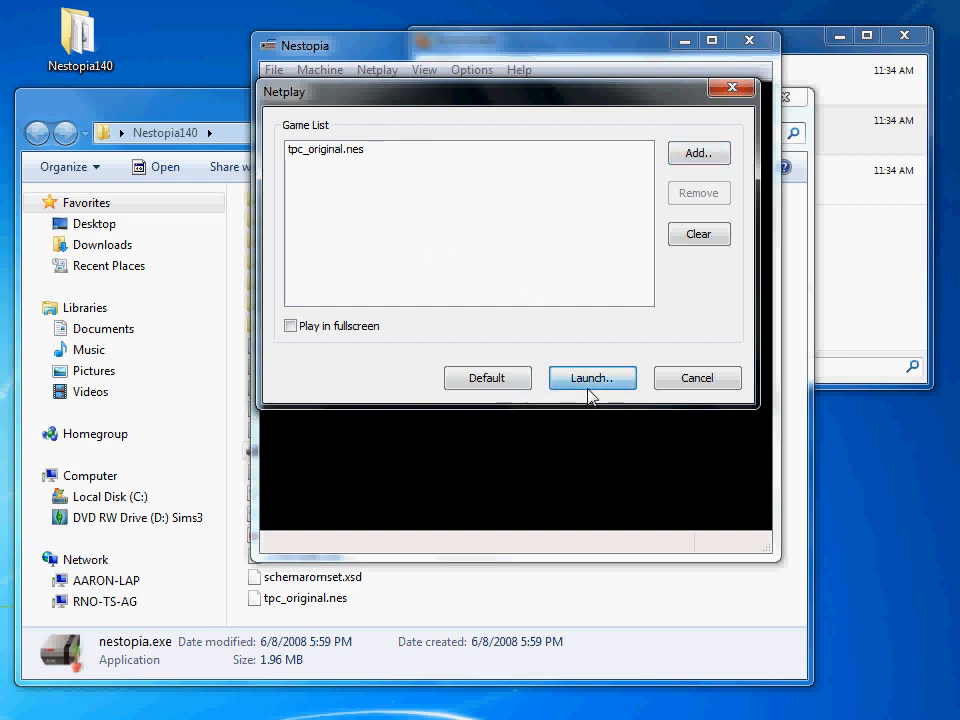
{"action": "left_click", "coordinate": [591, 378]}
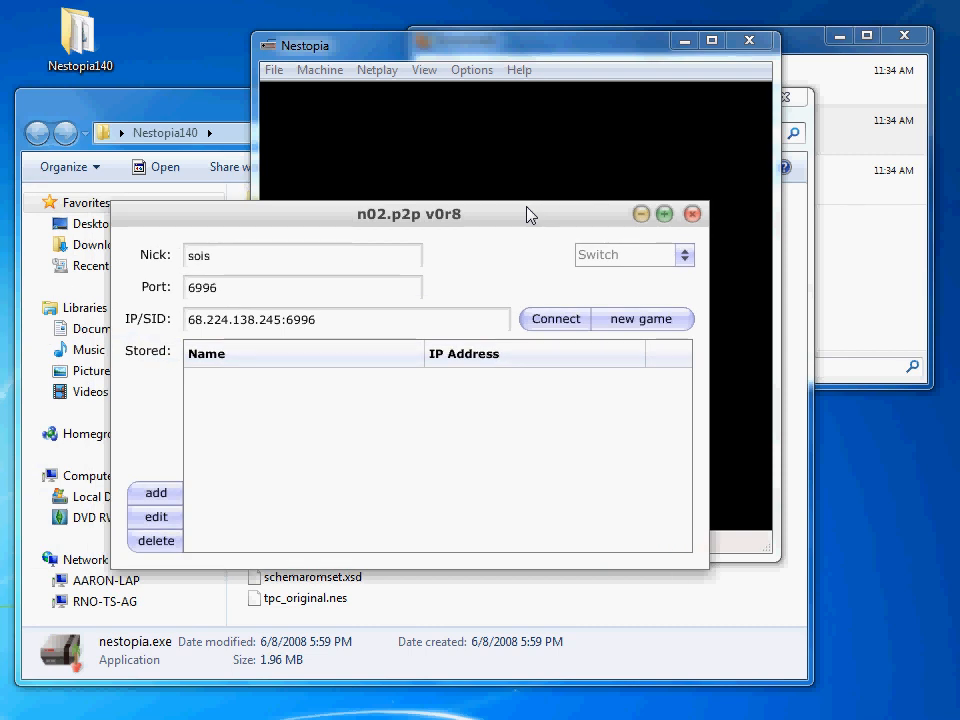
{"action": "mouse_move", "coordinate": [547, 237]}
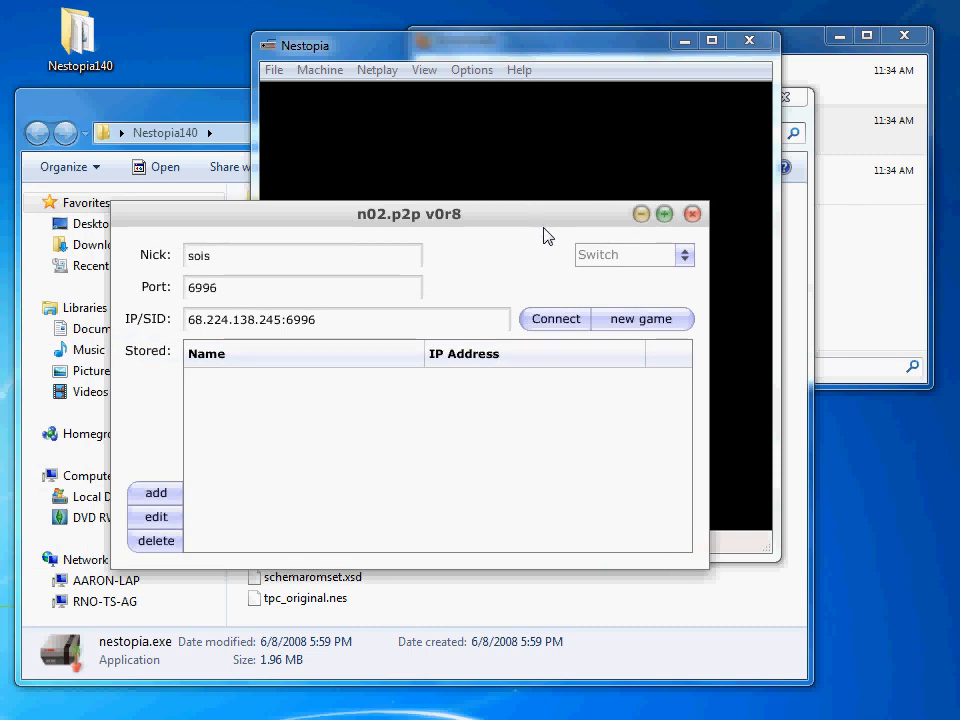
{"action": "mouse_move", "coordinate": [282, 392]}
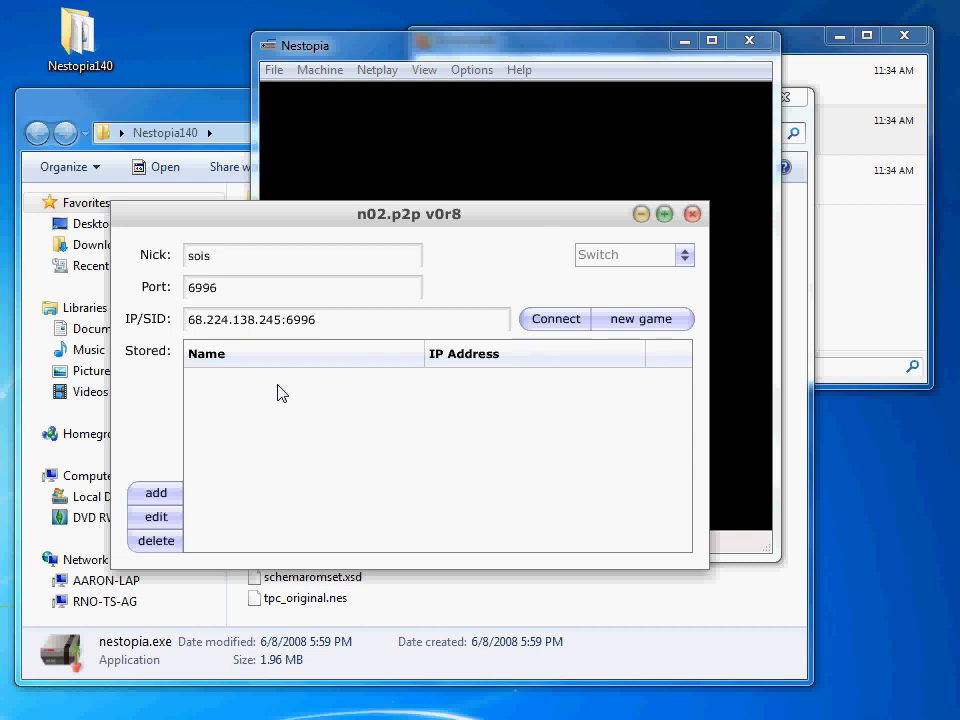
{"action": "mouse_move", "coordinate": [238, 331]}
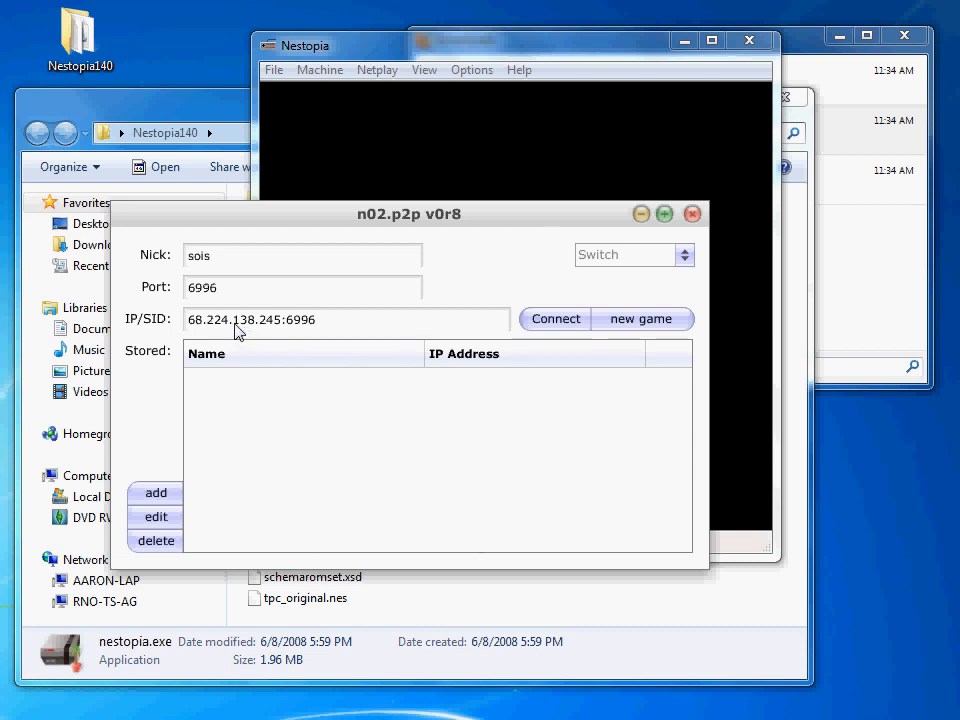
{"action": "mouse_move", "coordinate": [278, 328]}
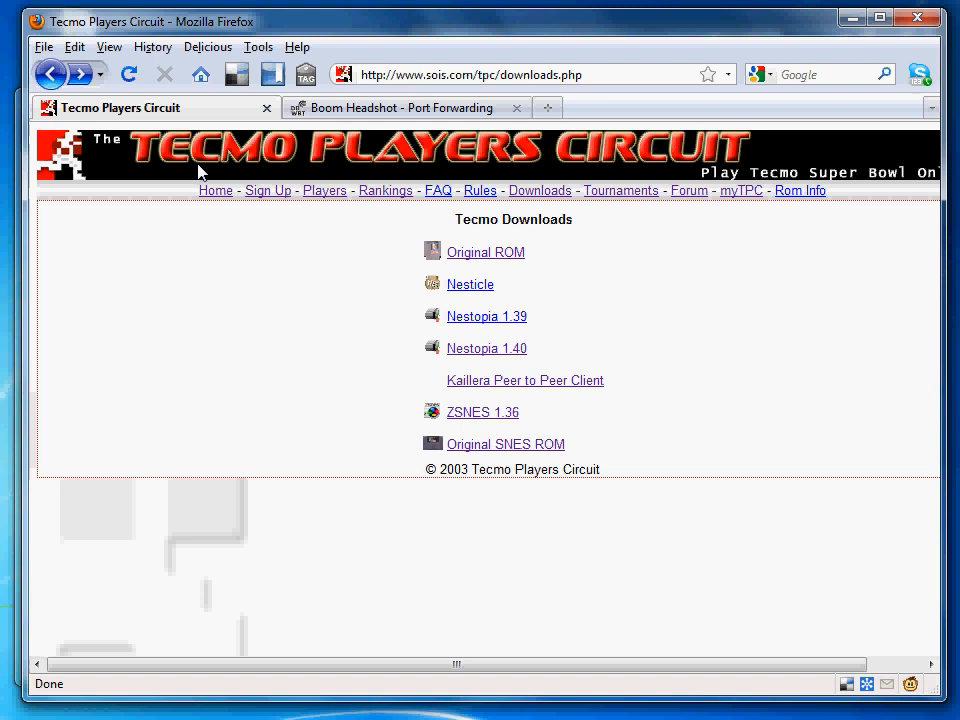
Open the Tecmo Players Circuit main.php home page from the downloads page
{"action": "left_click", "coordinate": [215, 190]}
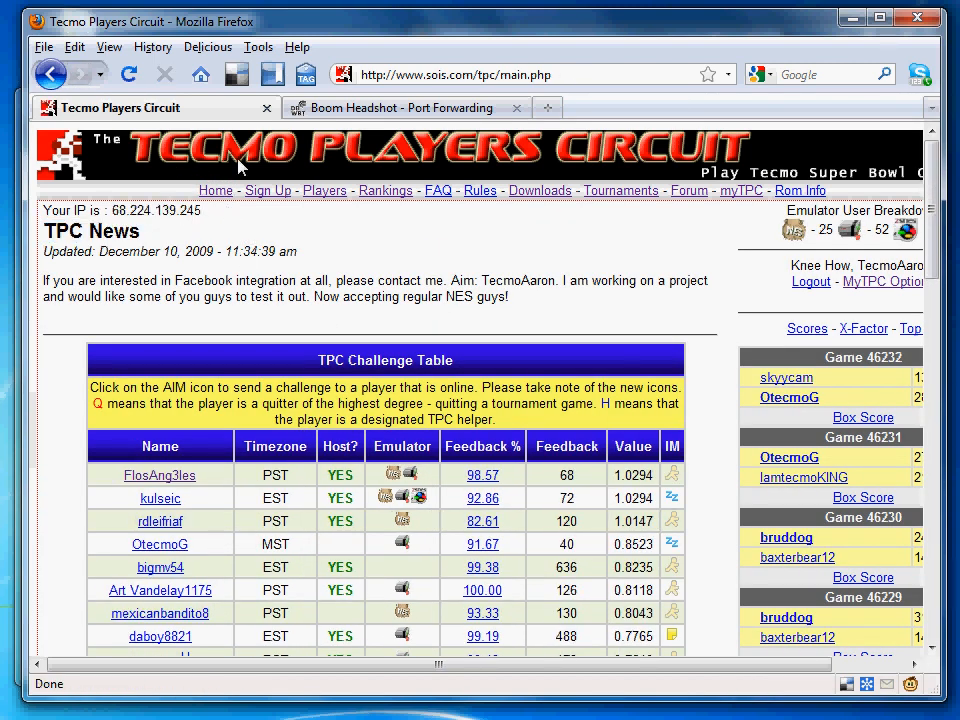
{"action": "mouse_move", "coordinate": [865, 62]}
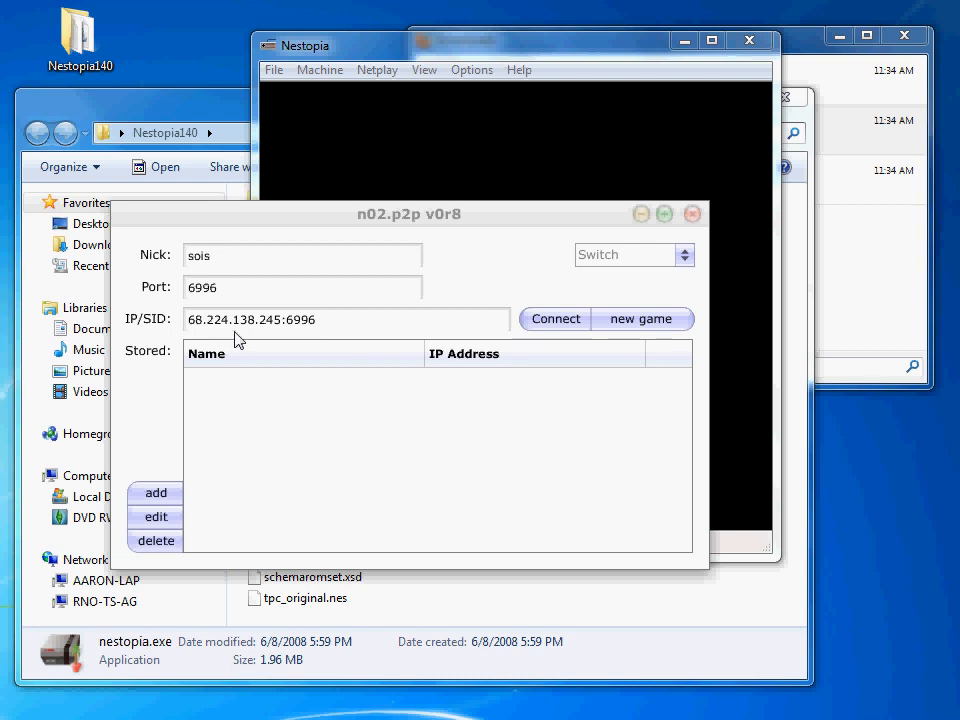
Click Connect in n02.p2p to open the P2P session window
{"action": "left_click", "coordinate": [345, 319]}
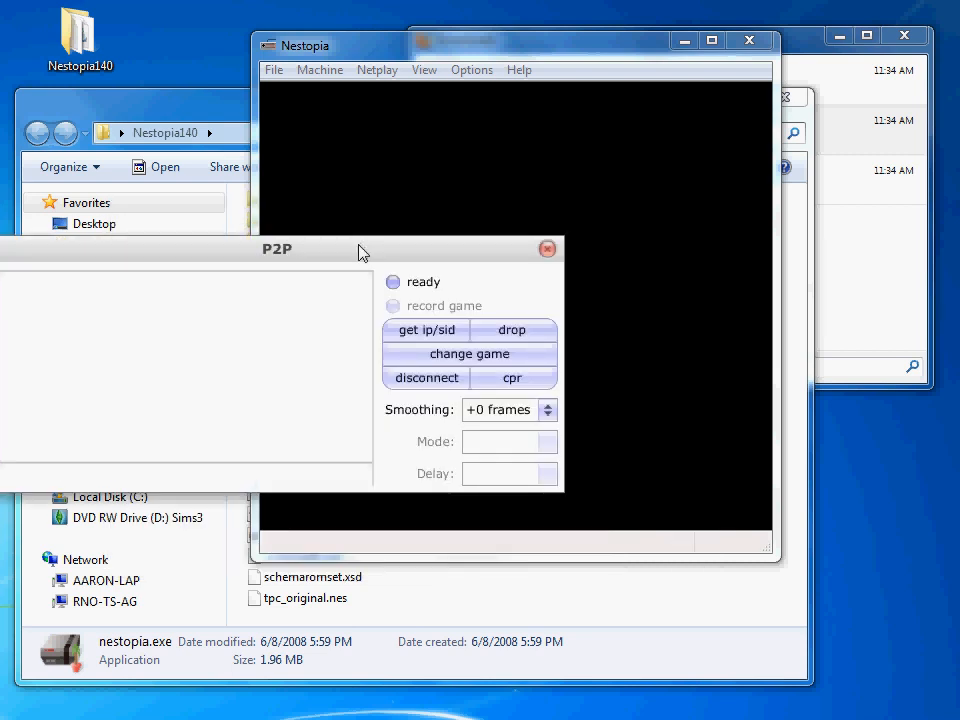
Move the P2P window onscreen and send 'hi' in the session chat
{"action": "left_click_drag", "start_coordinate": [277, 249], "coordinate": [477, 288]}
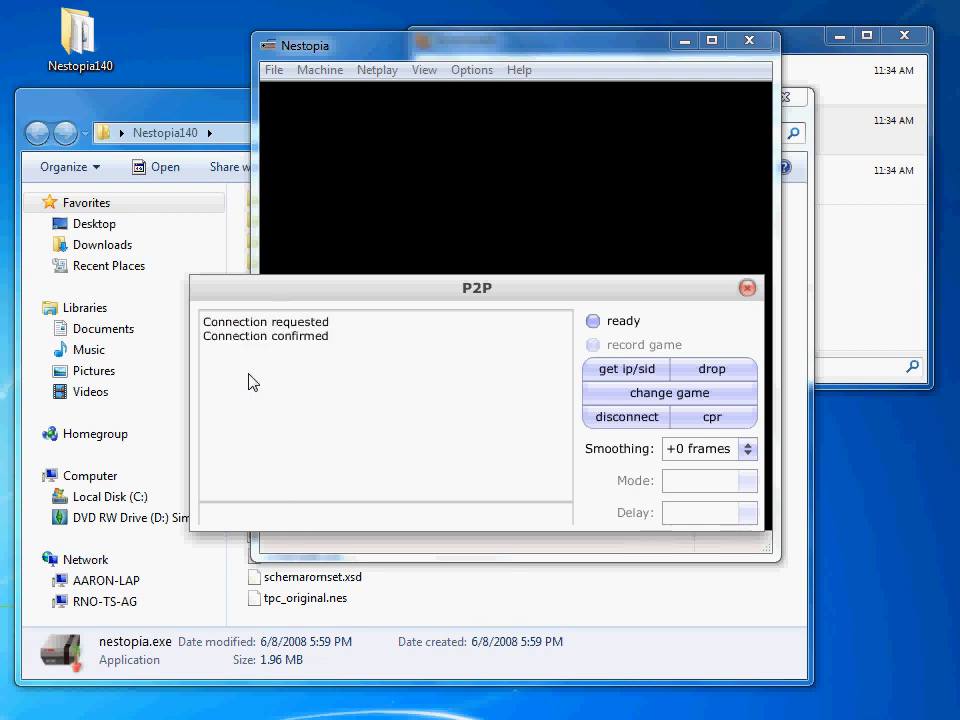
{"action": "left_click", "coordinate": [385, 513]}
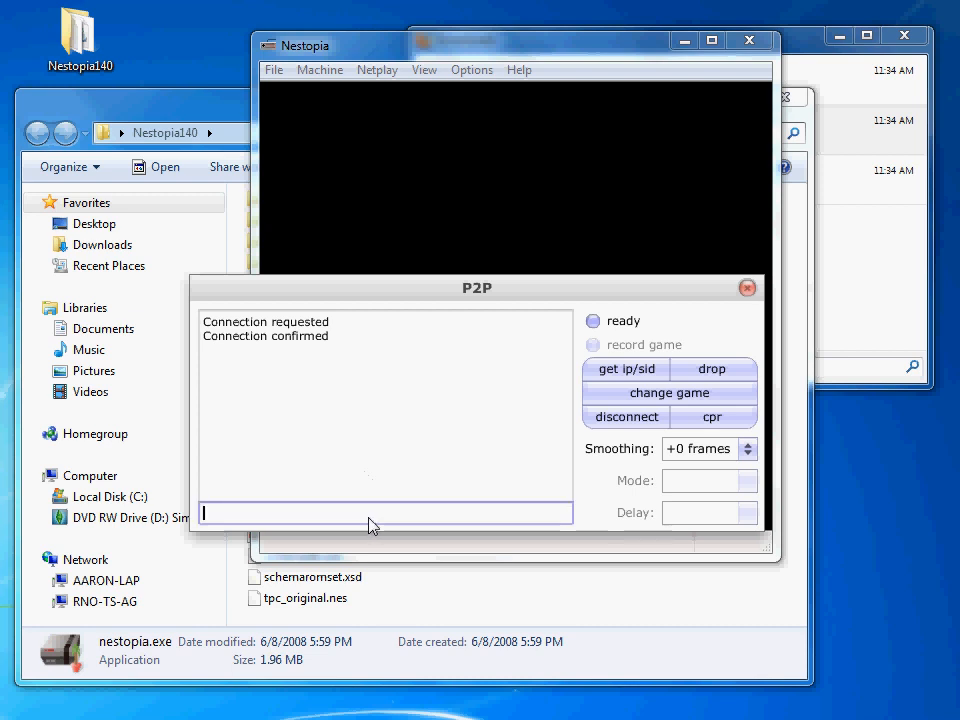
{"action": "type", "text": "hi"}
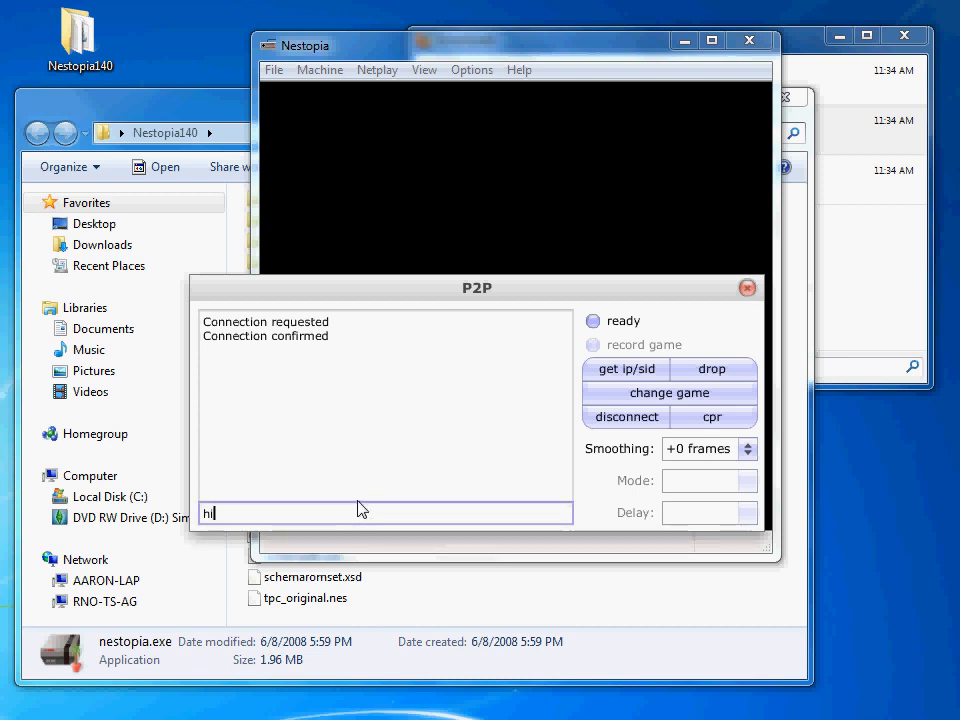
{"action": "key", "text": "Return"}
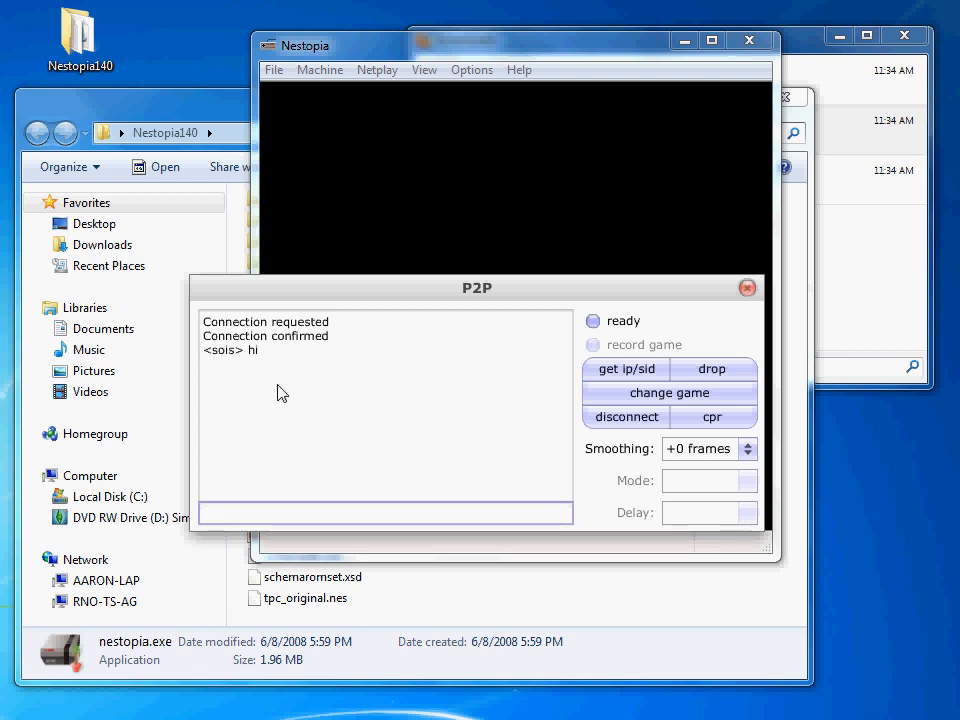
{"action": "left_click", "coordinate": [385, 513]}
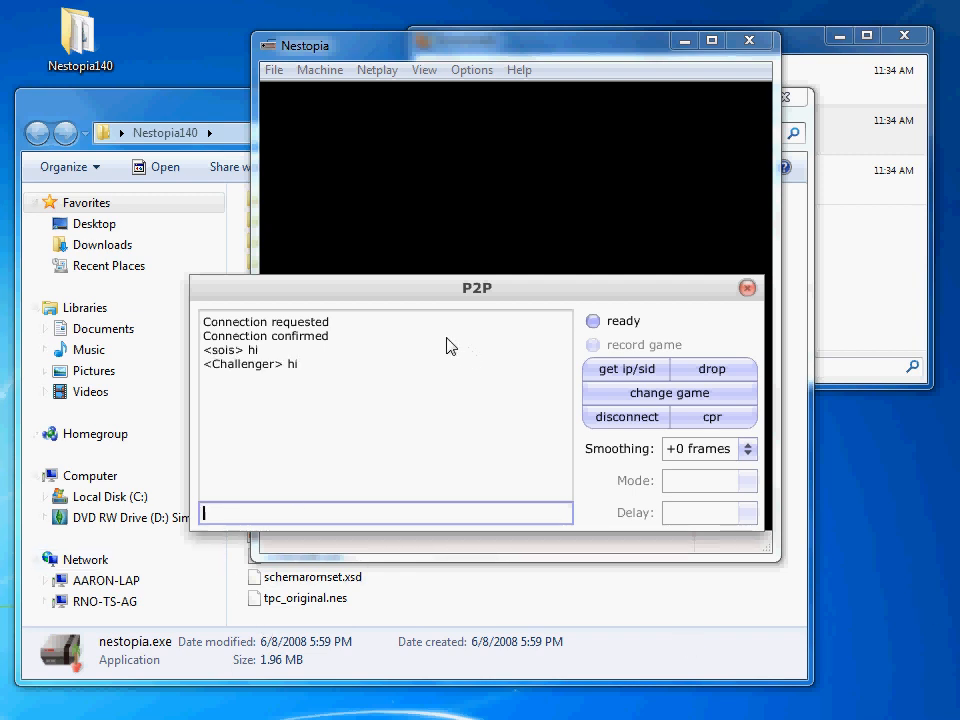
{"action": "mouse_move", "coordinate": [518, 421]}
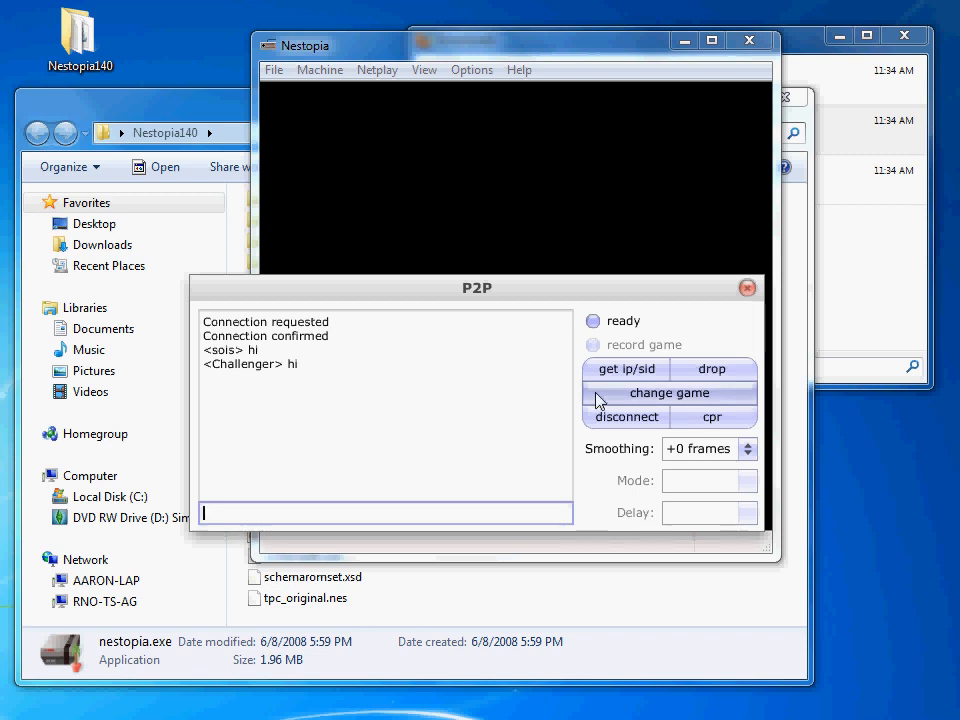
Change the session game to tpc_original.nes via the Select game dialog
{"action": "left_click", "coordinate": [668, 392]}
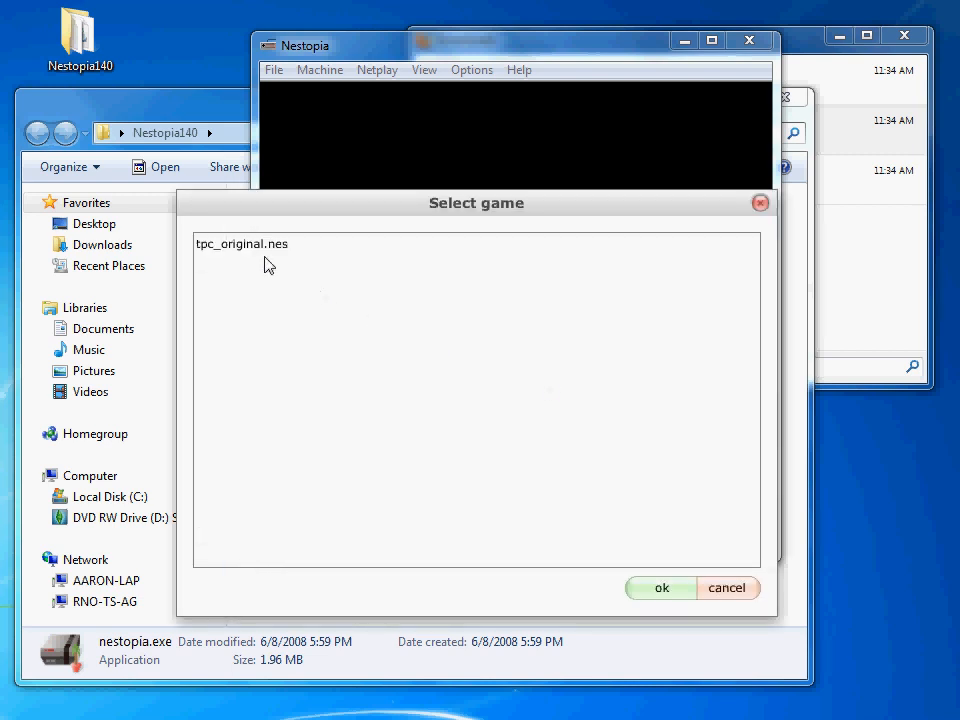
{"action": "left_click", "coordinate": [660, 587]}
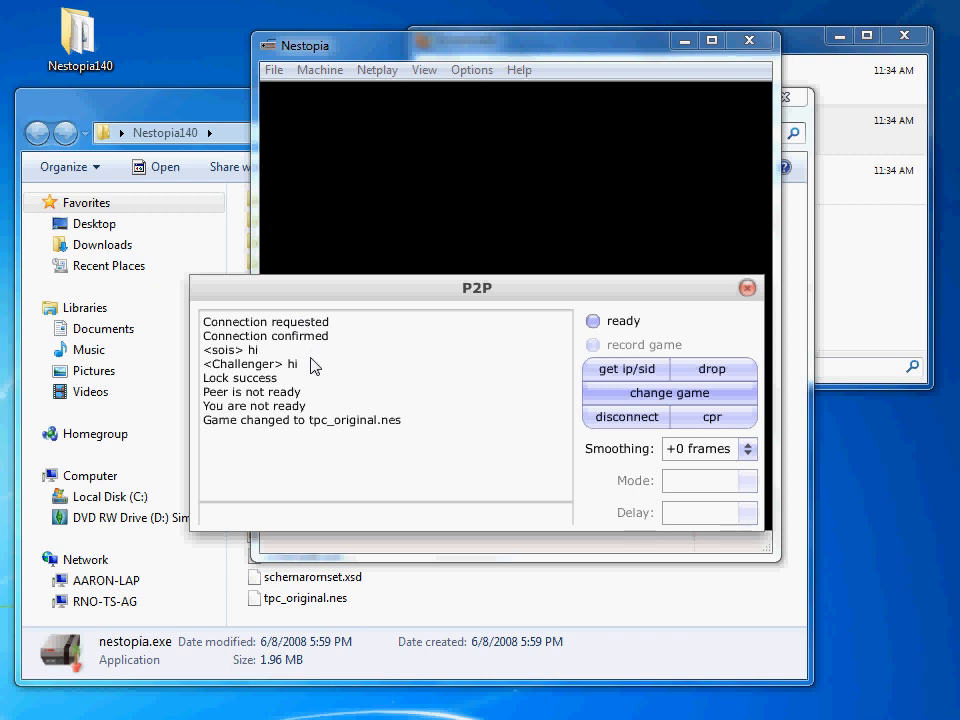
{"action": "mouse_move", "coordinate": [593, 337]}
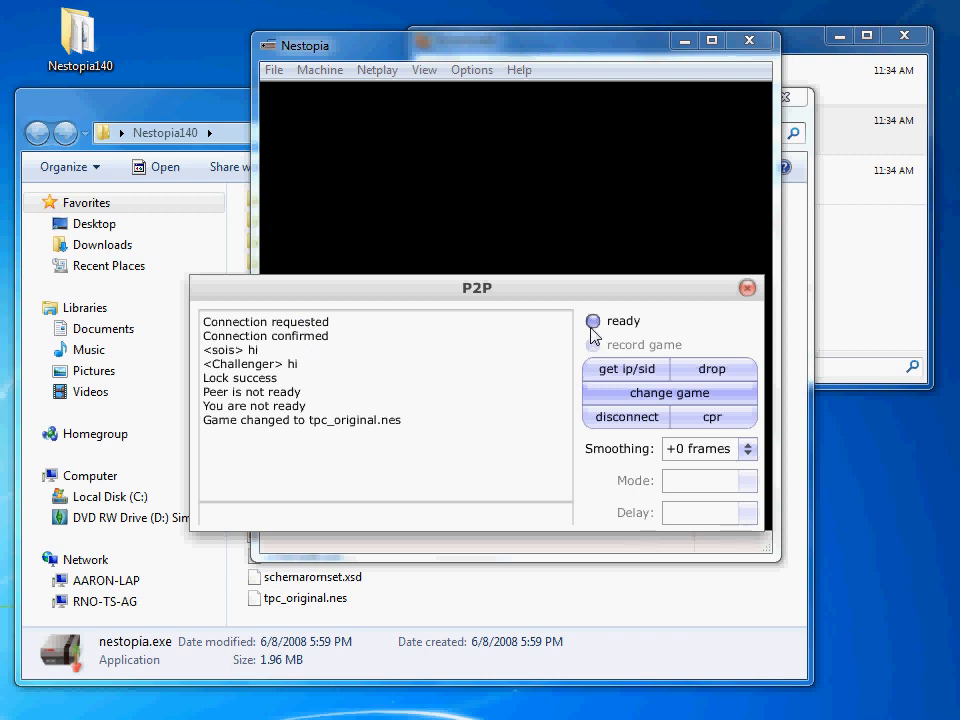
{"action": "mouse_move", "coordinate": [755, 335]}
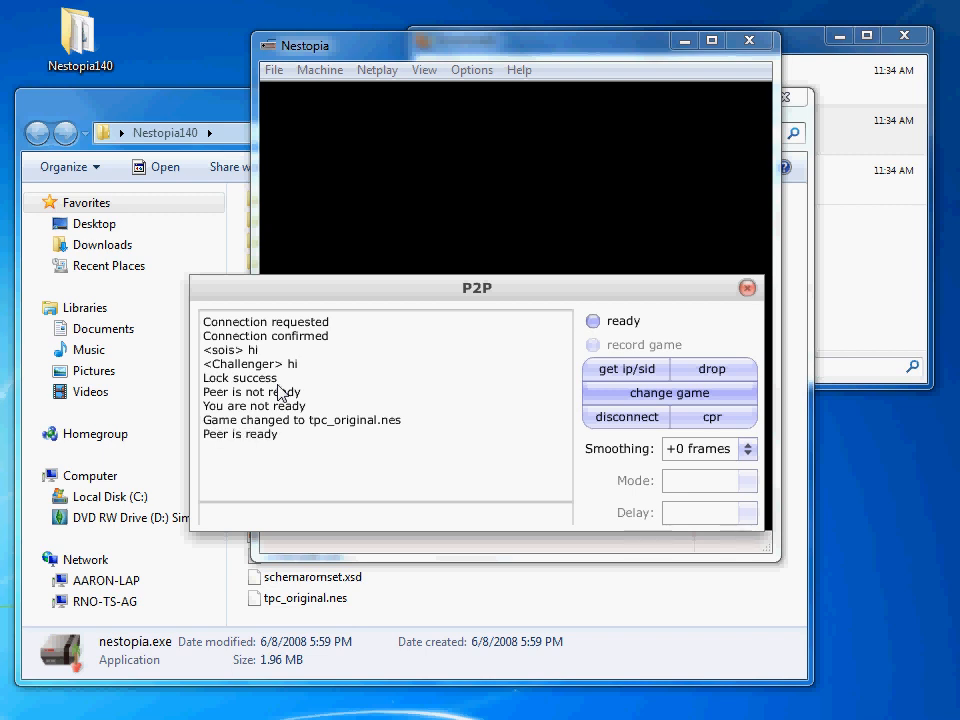
{"action": "mouse_move", "coordinate": [238, 452]}
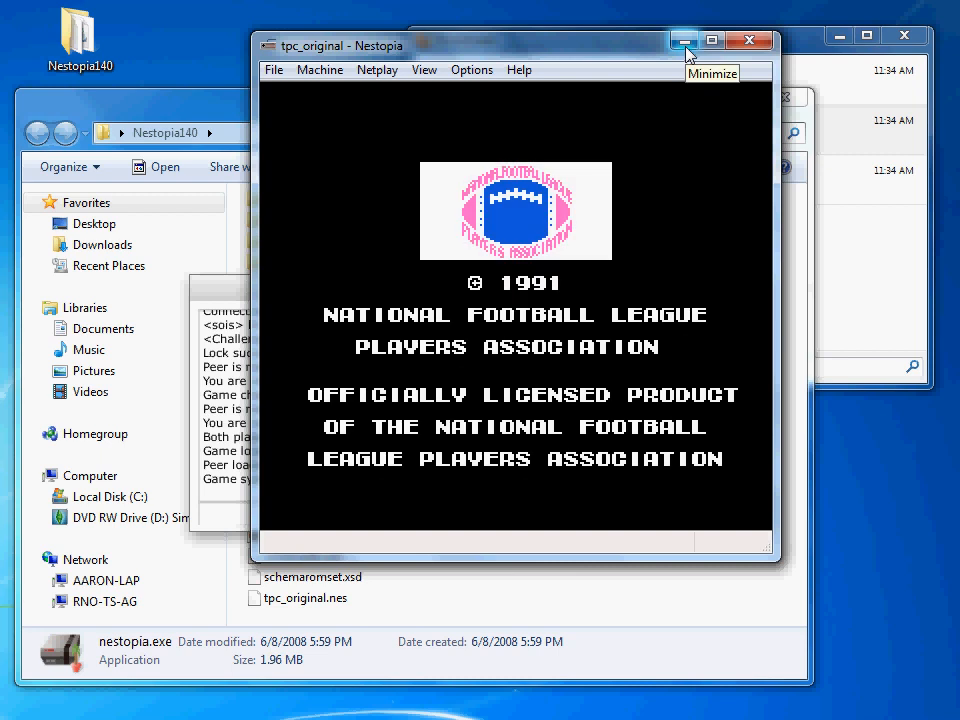
Minimize the Nestopia window once the game reaches its 1991 licensing screen
{"action": "left_click", "coordinate": [683, 40]}
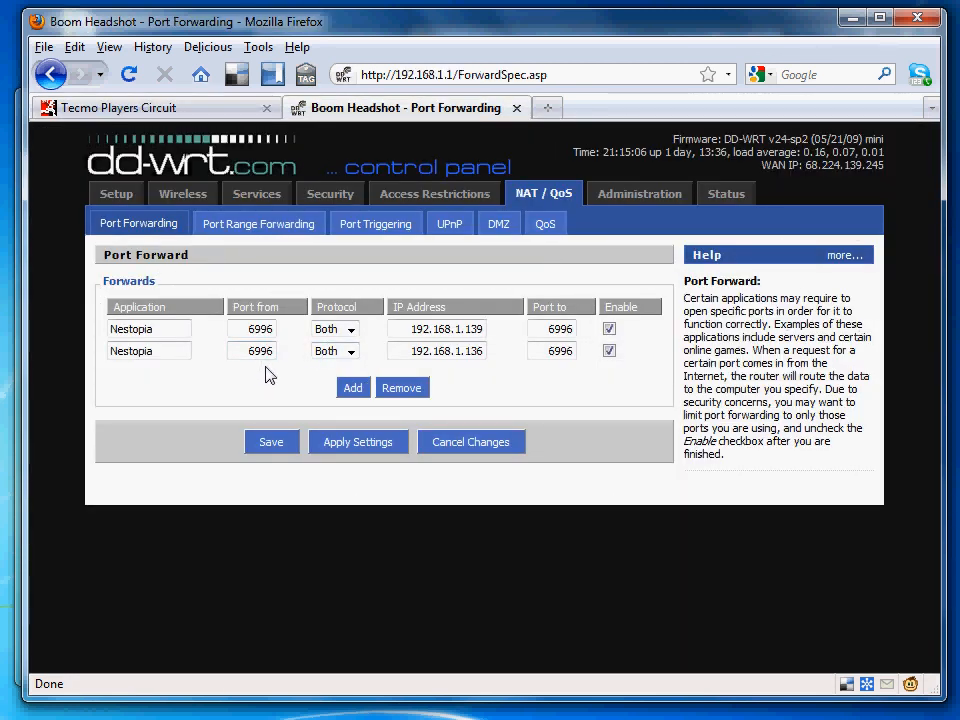
{"action": "mouse_move", "coordinate": [510, 347]}
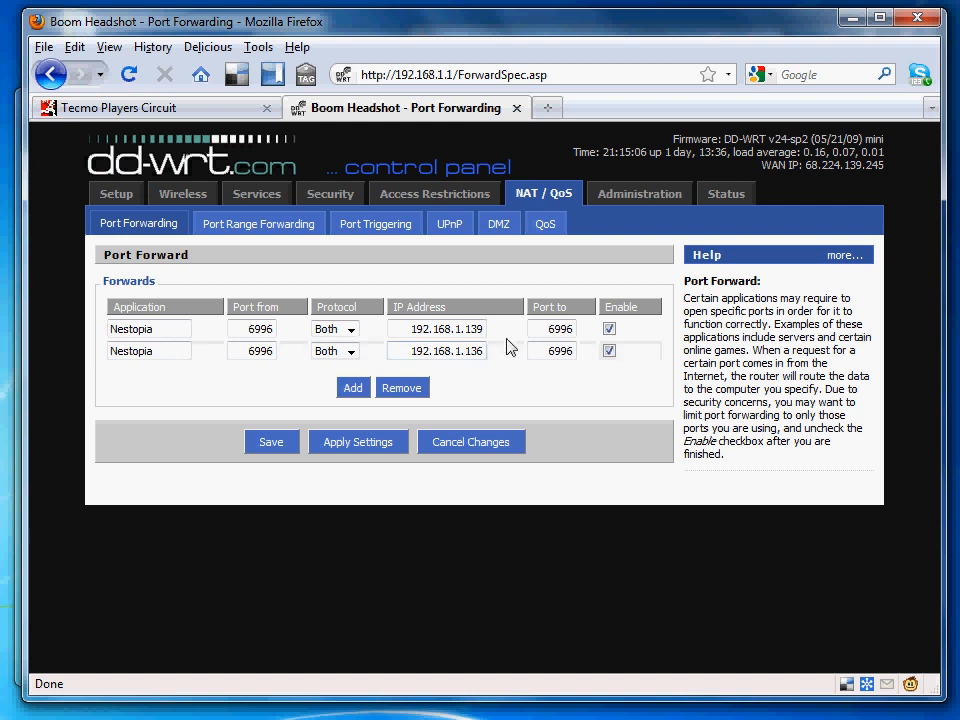
{"action": "mouse_move", "coordinate": [627, 475]}
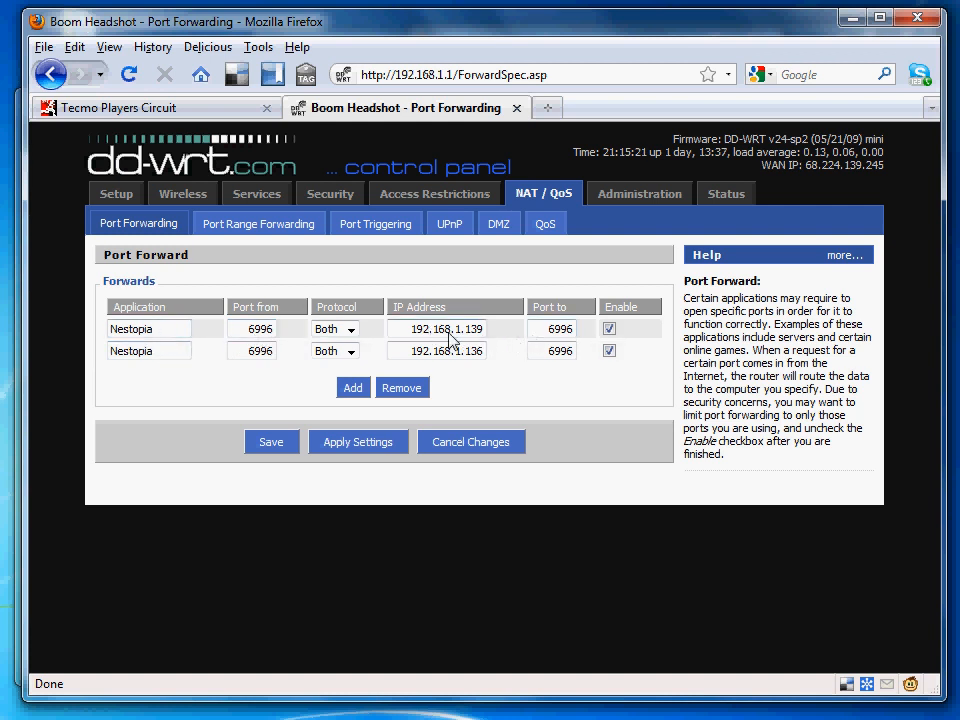
{"action": "mouse_move", "coordinate": [630, 390]}
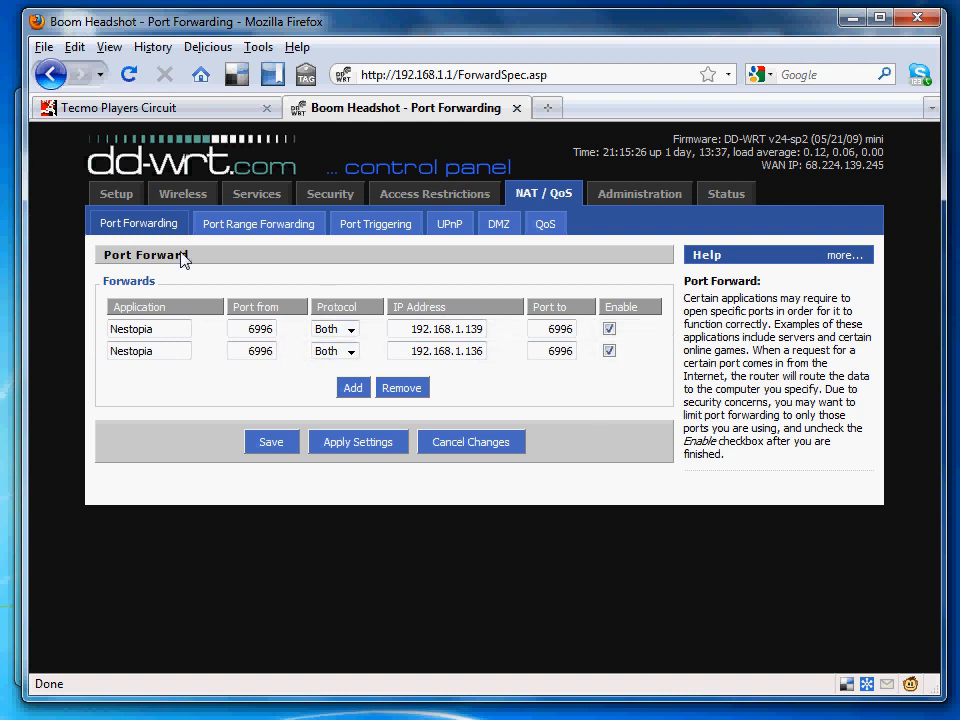
{"action": "mouse_move", "coordinate": [116, 192]}
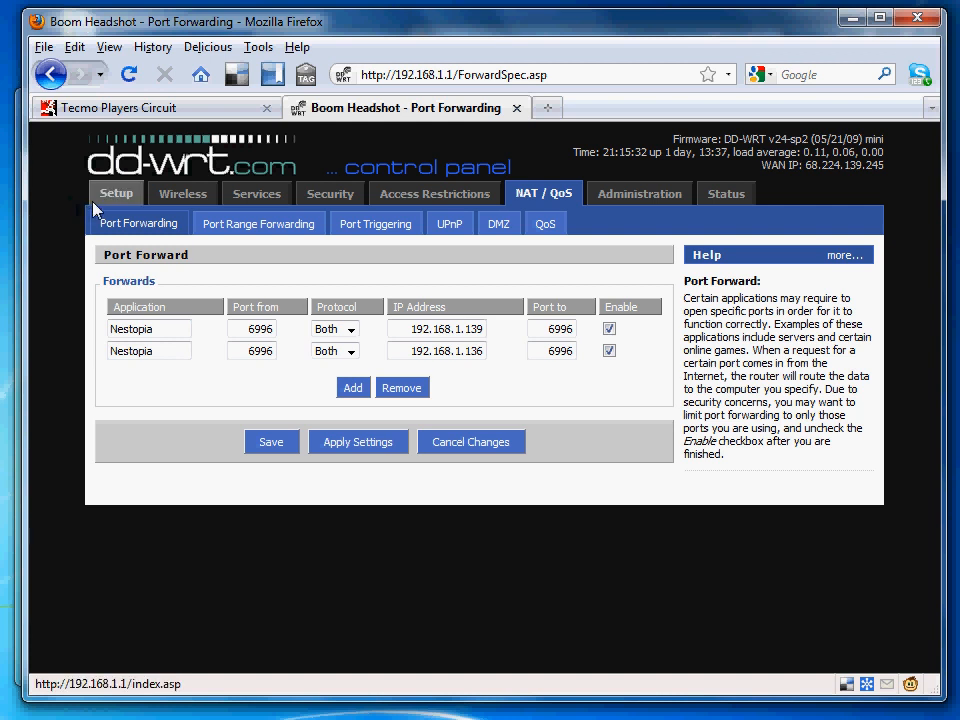
{"action": "mouse_move", "coordinate": [256, 193]}
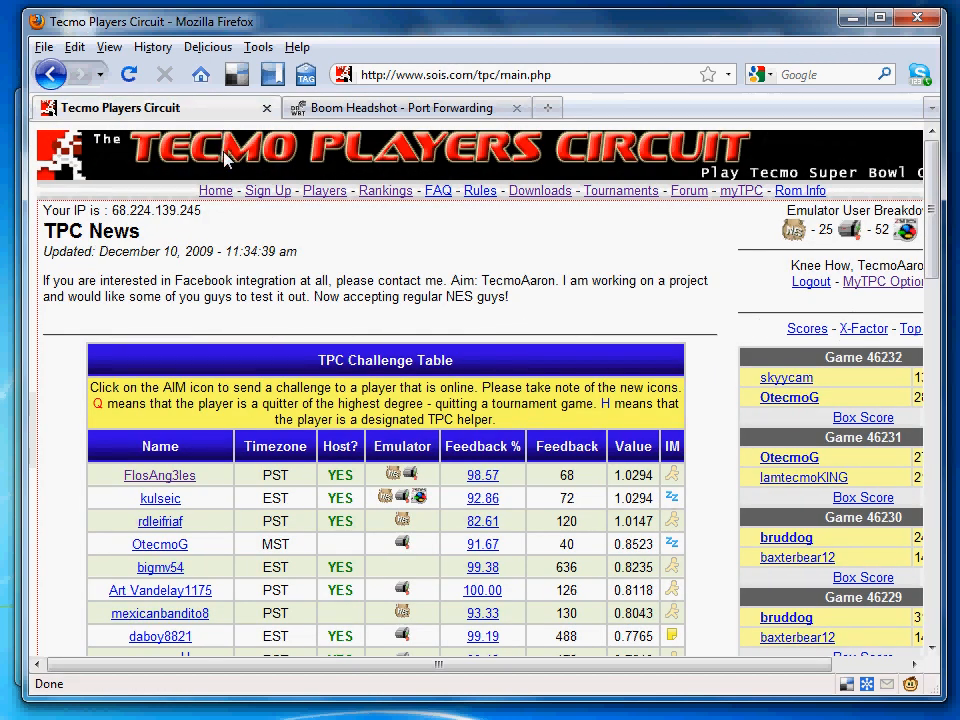
{"action": "mouse_move", "coordinate": [220, 270]}
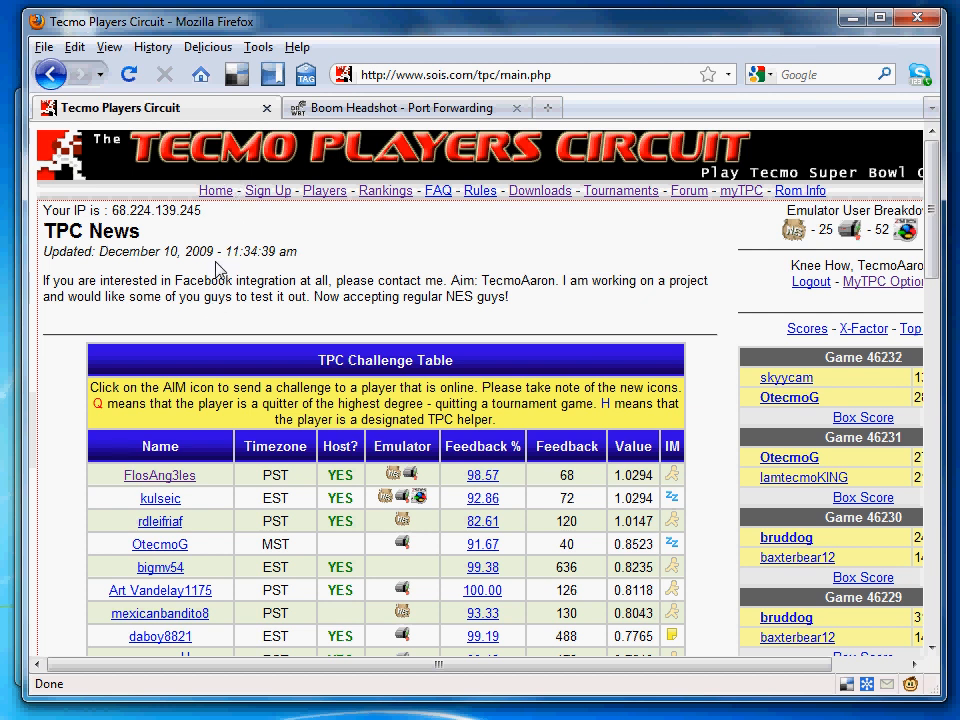
{"action": "mouse_move", "coordinate": [225, 290]}
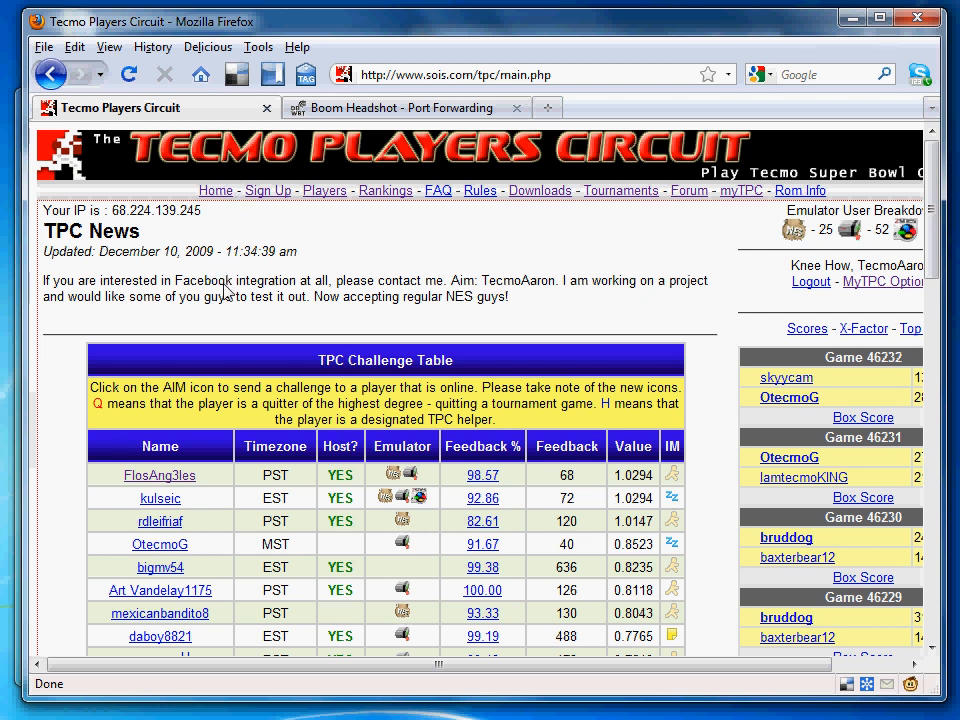